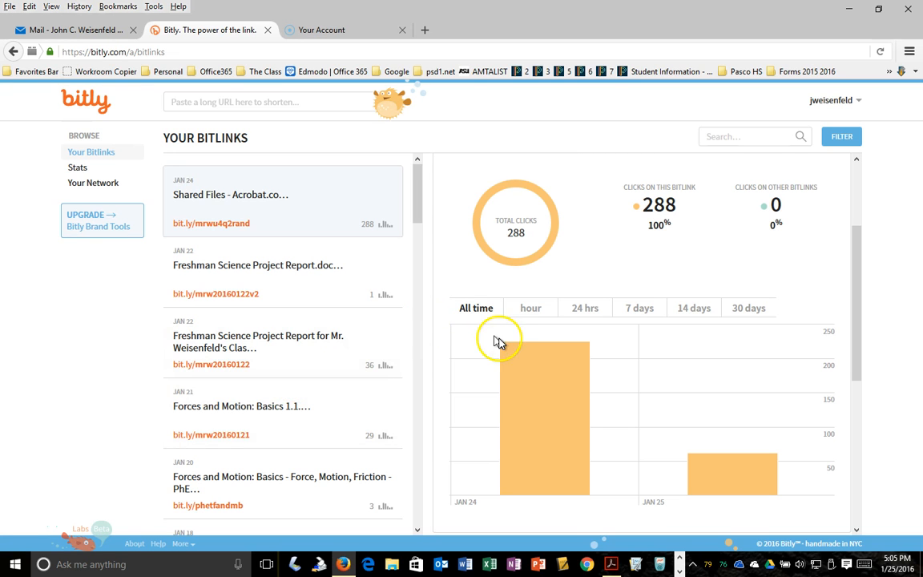
mouse_move(564, 339)
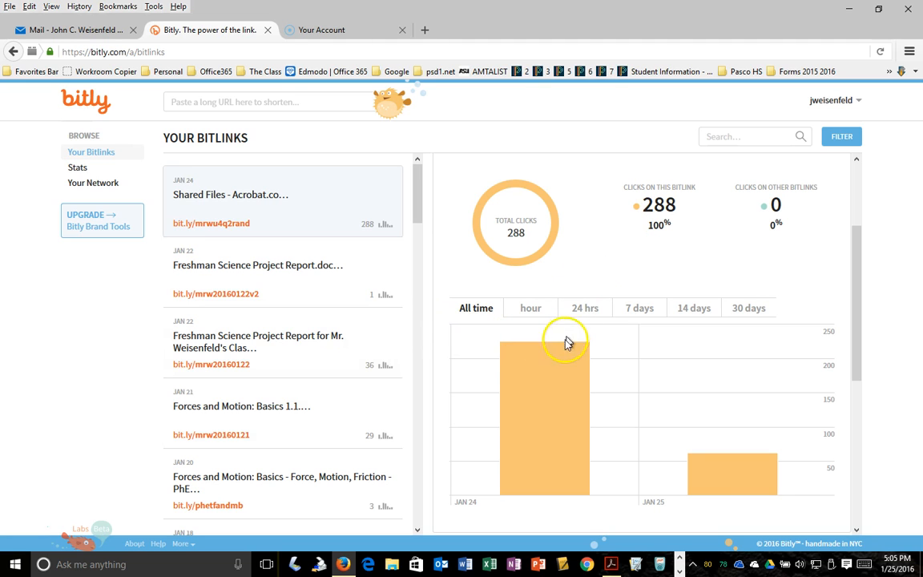
mouse_move(564, 381)
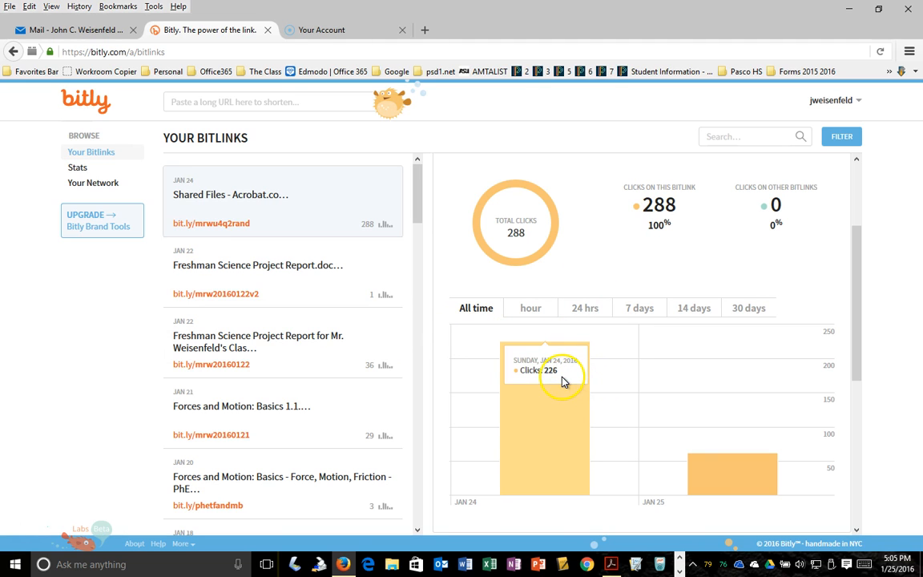
mouse_move(592, 192)
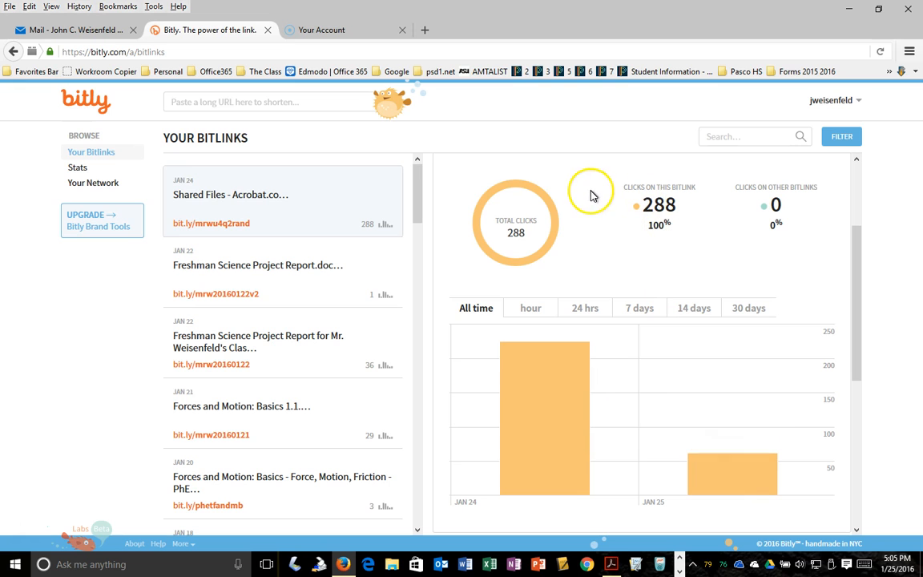
mouse_move(575, 154)
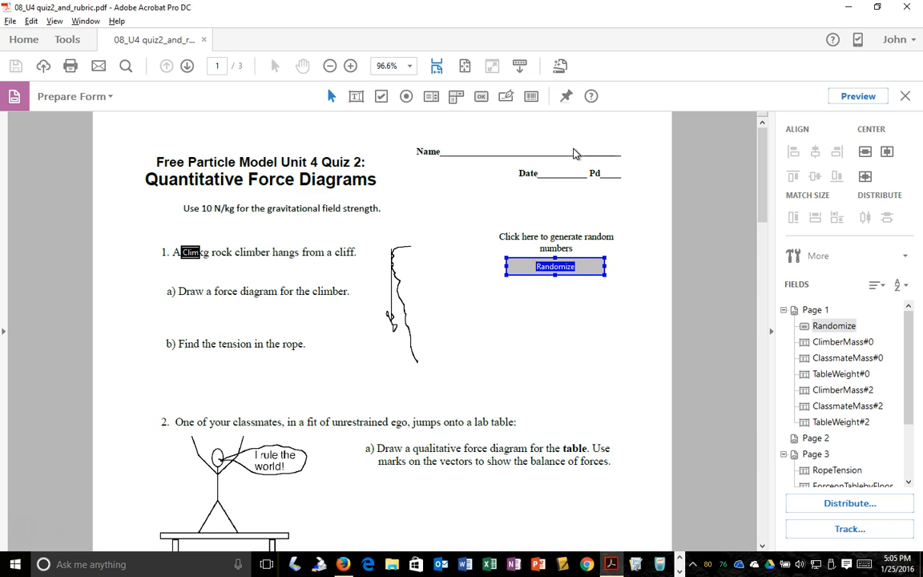
mouse_move(559, 157)
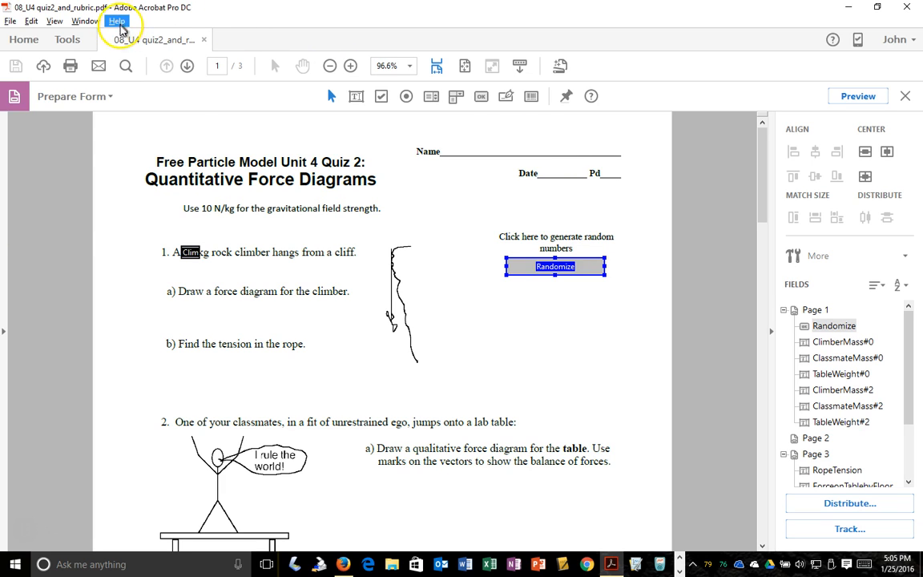
Check Acrobat's version information, then return to editing the quiz's form fields via the tools catalogue.
click(115, 21)
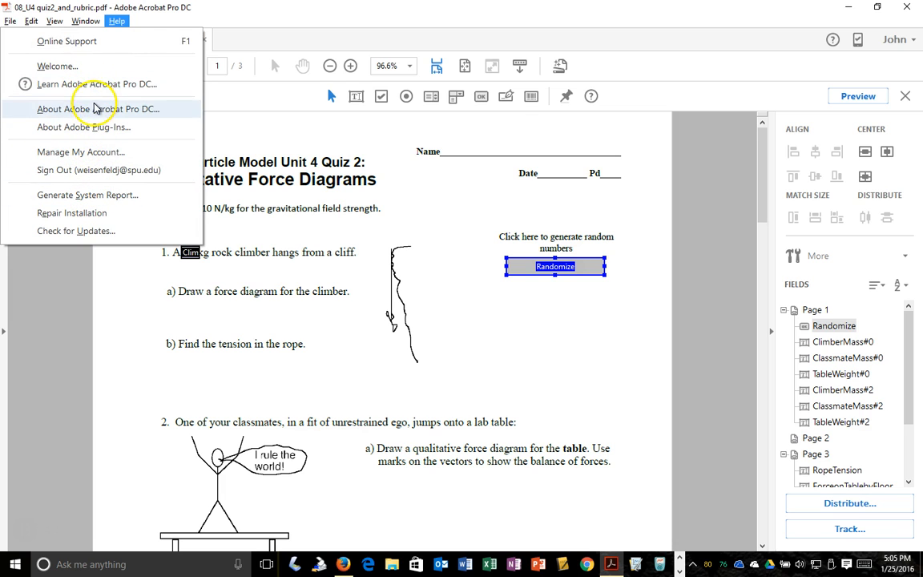
click(84, 109)
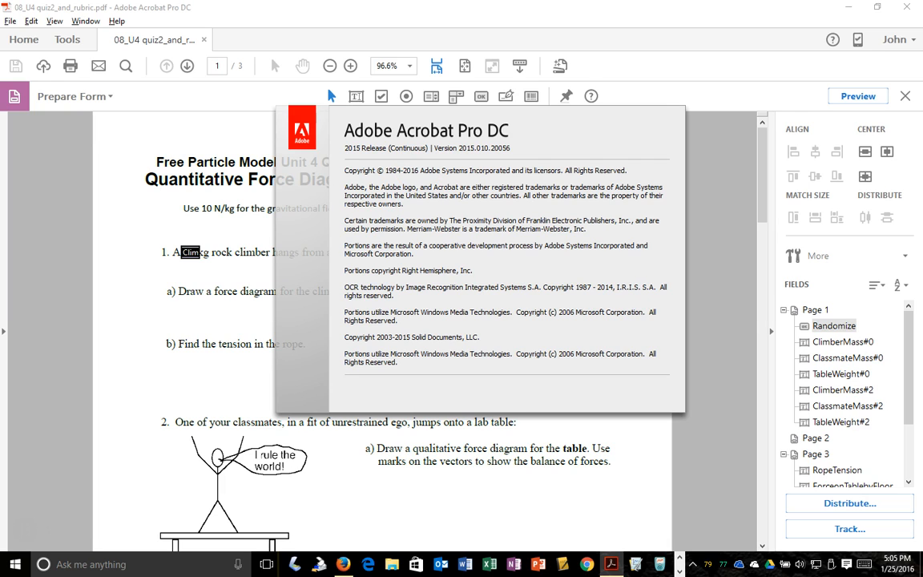
mouse_move(427, 128)
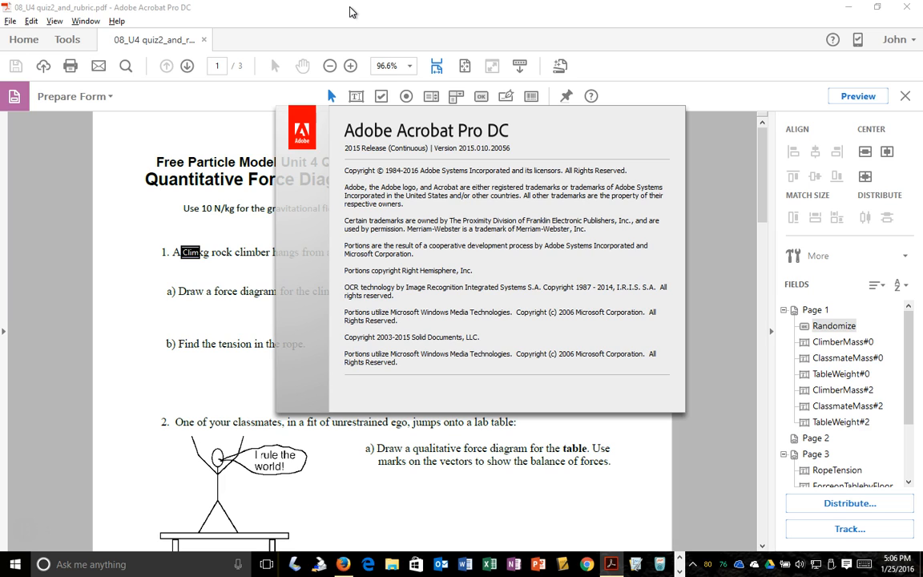
mouse_move(471, 247)
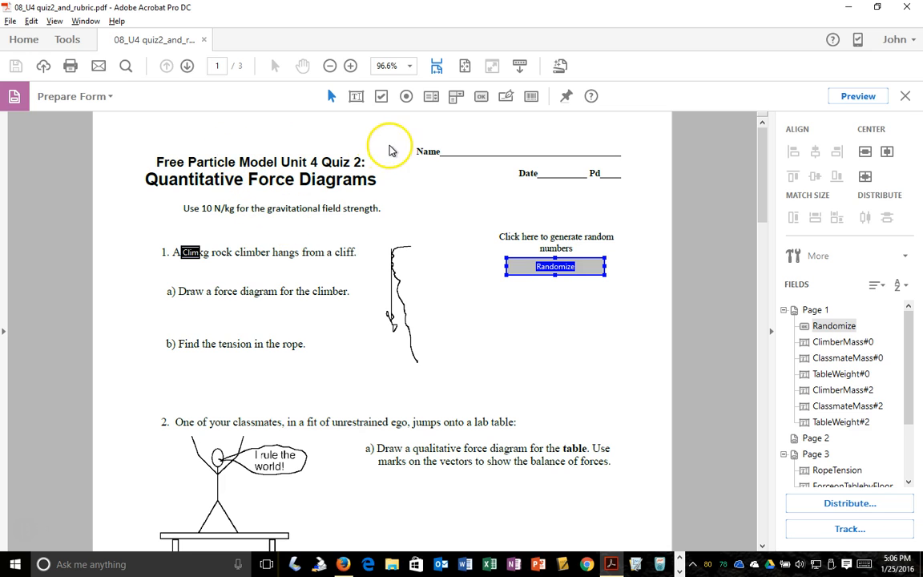
click(68, 38)
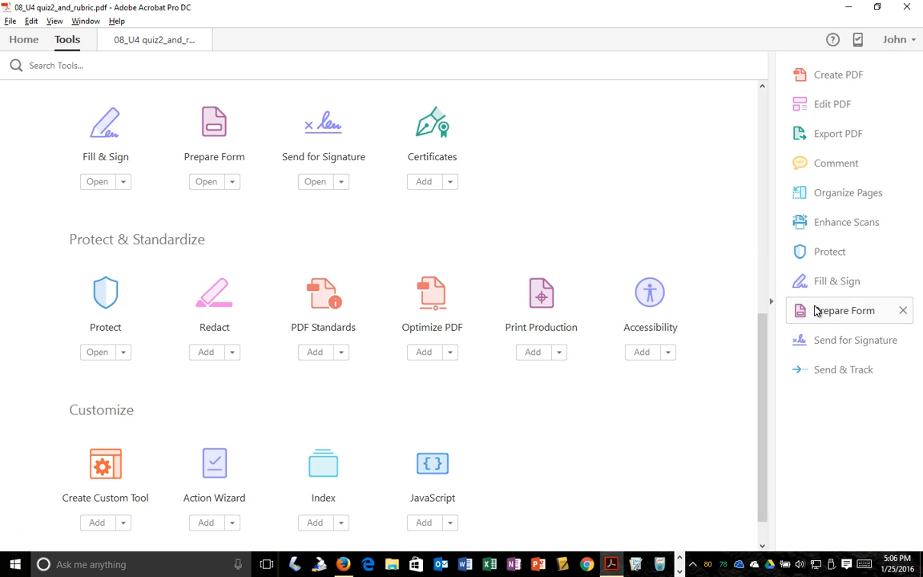
click(843, 311)
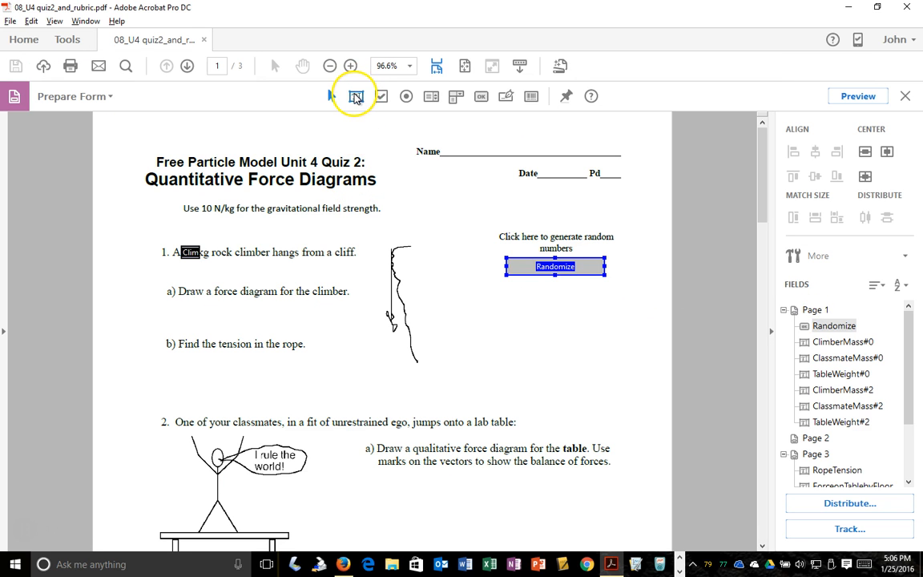
mouse_move(355, 96)
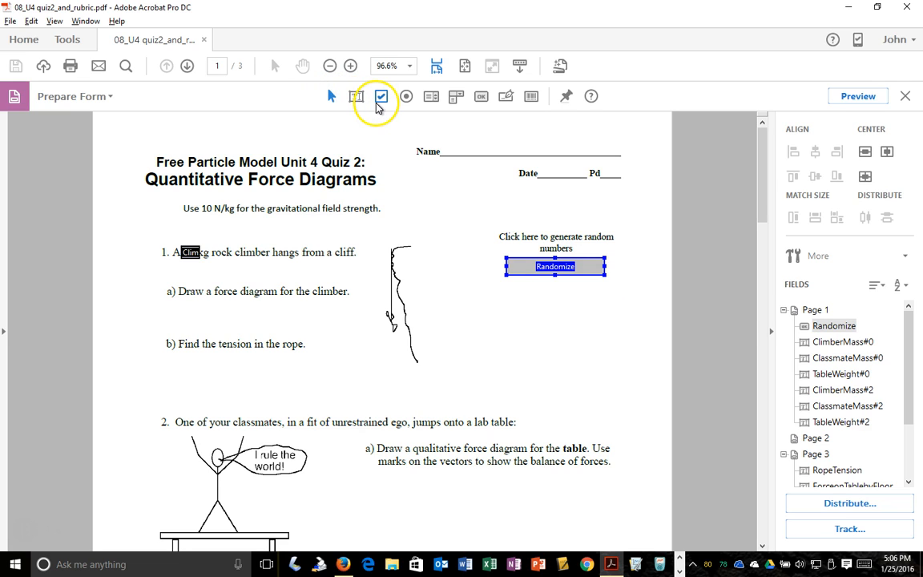
mouse_move(407, 96)
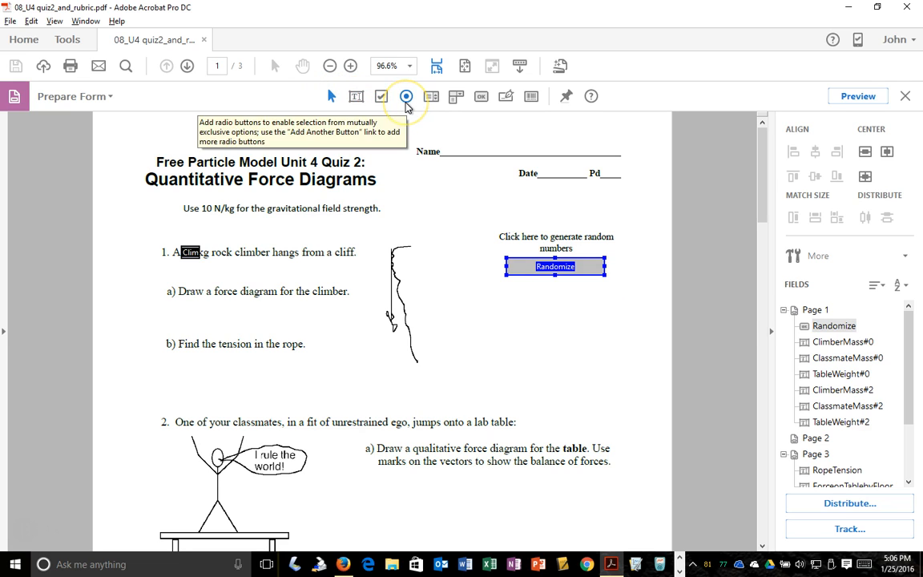
mouse_move(431, 96)
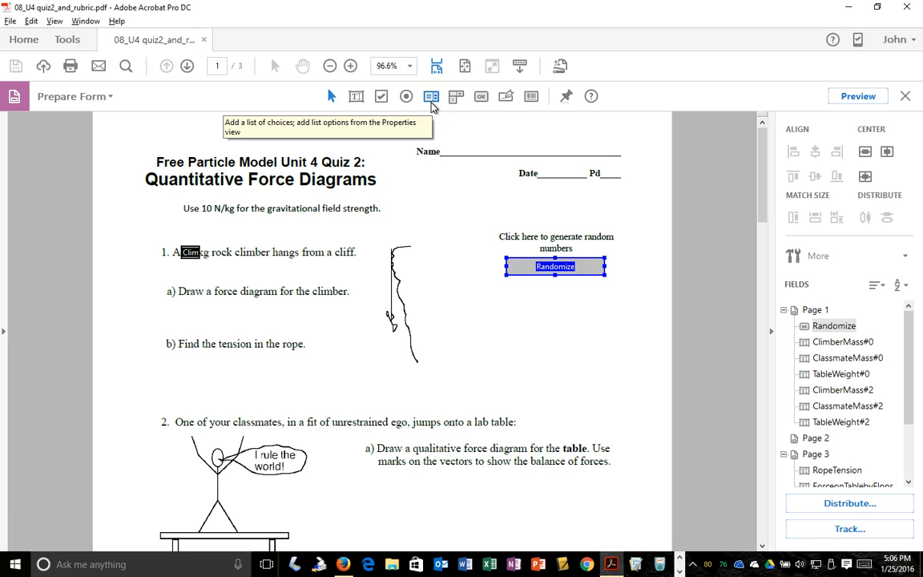
mouse_move(241, 290)
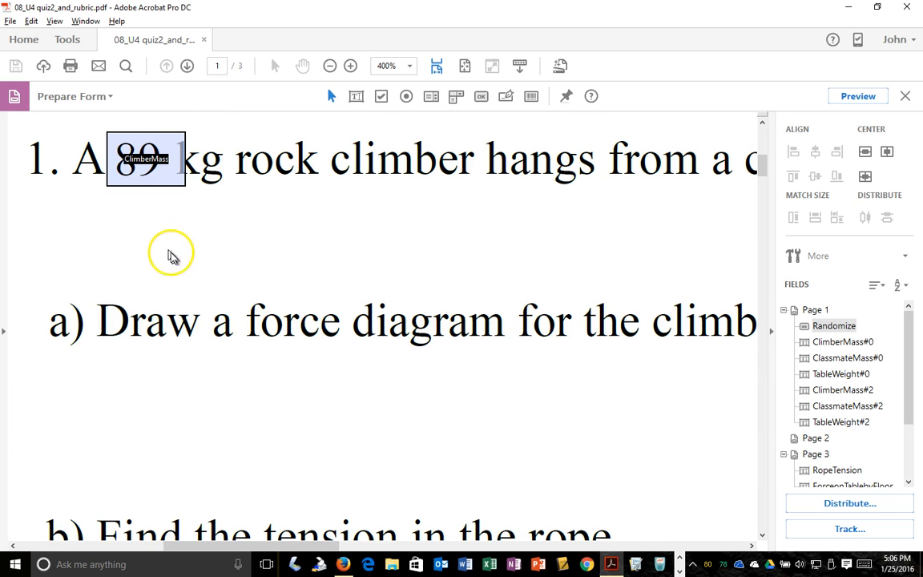
Scroll through the quiz pages and back up to question 1 with the ClimberMass field.
scroll(down, 3)
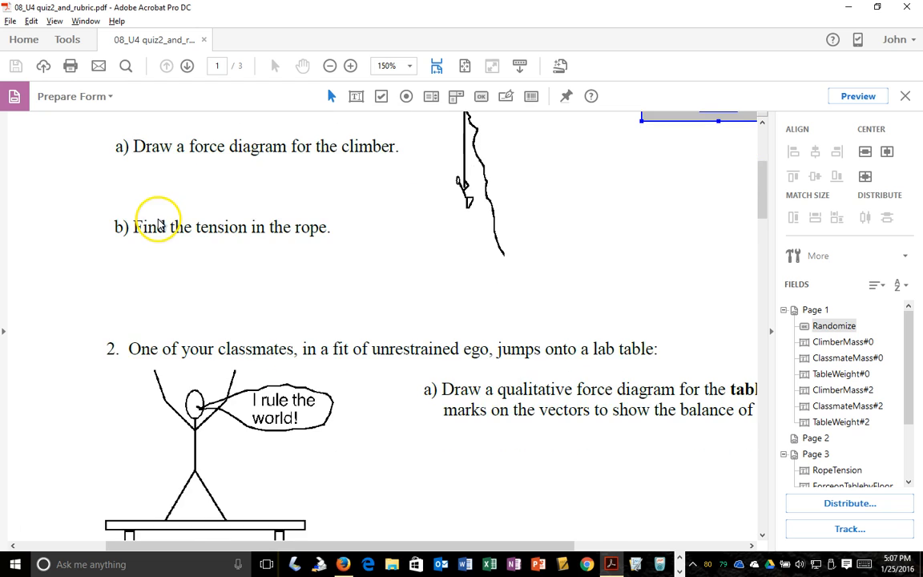
scroll(down, 3)
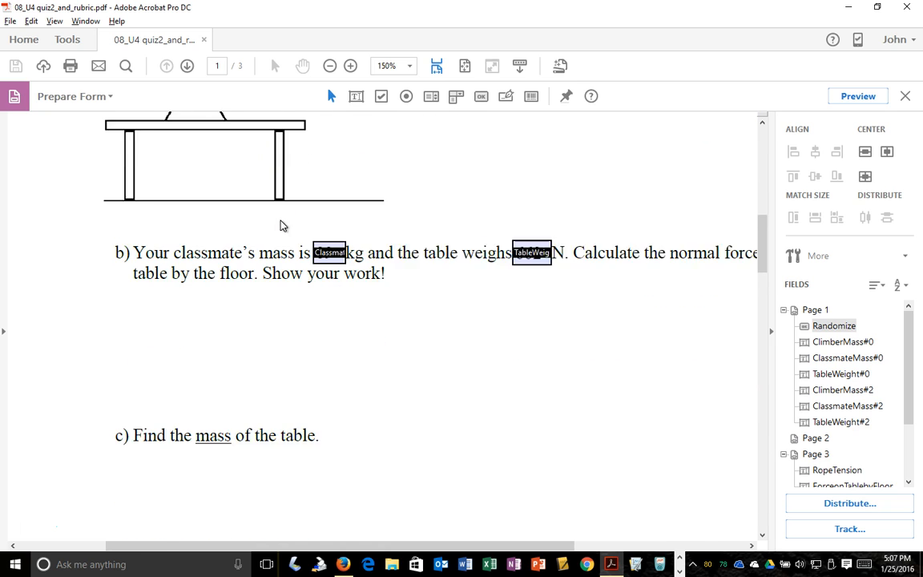
scroll(down, 3)
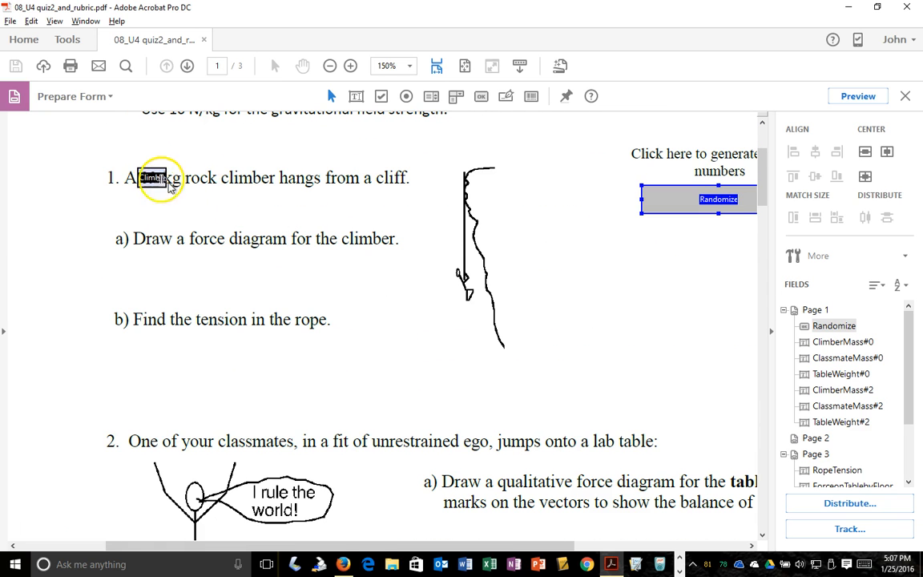
scroll(down, 3)
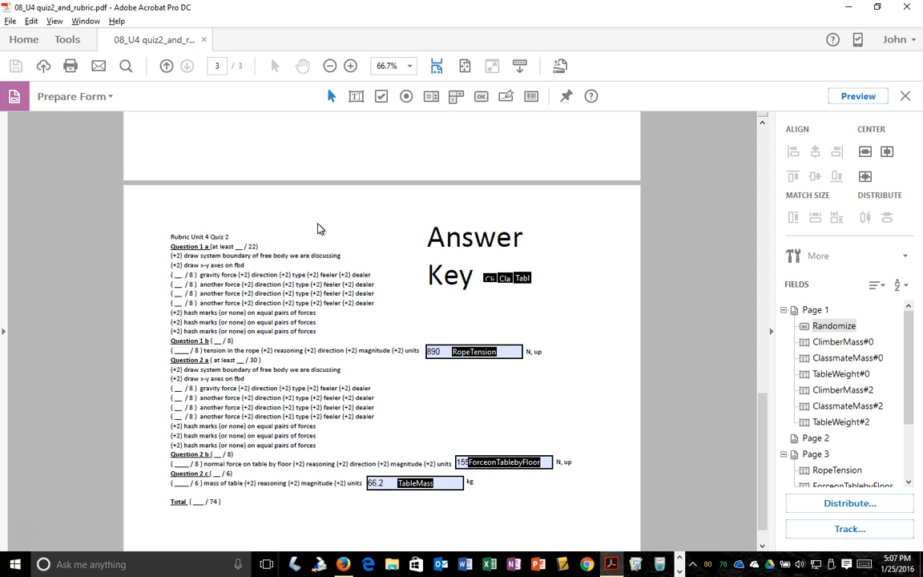
mouse_move(343, 253)
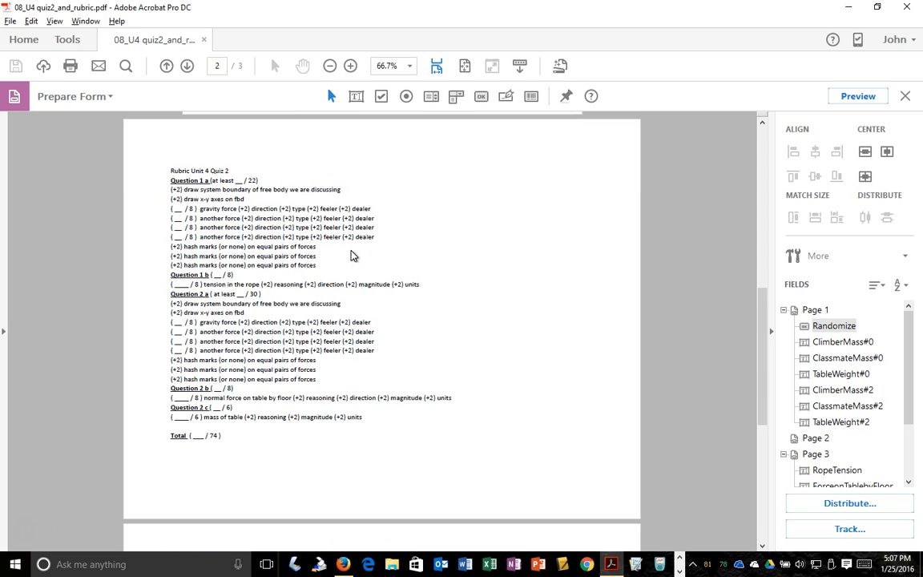
scroll(up, 3)
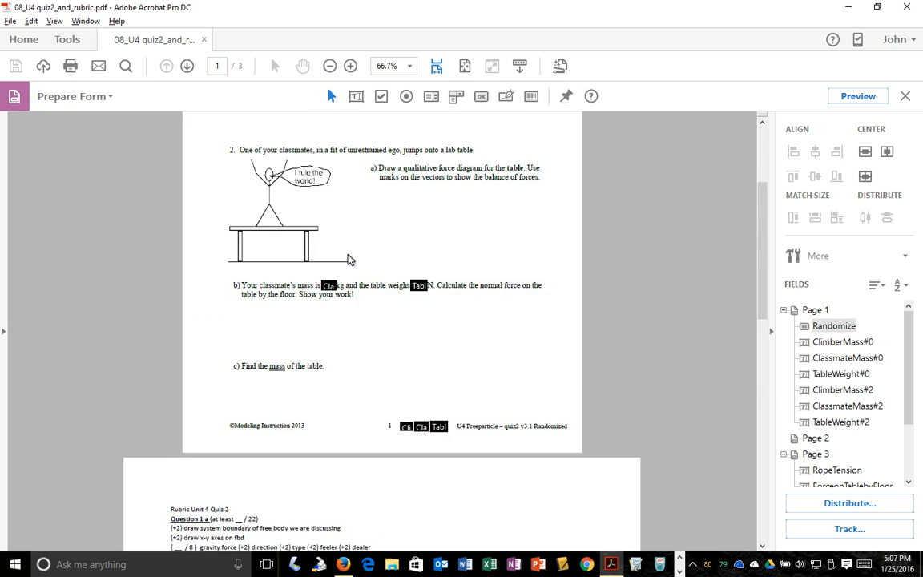
scroll(up, 3)
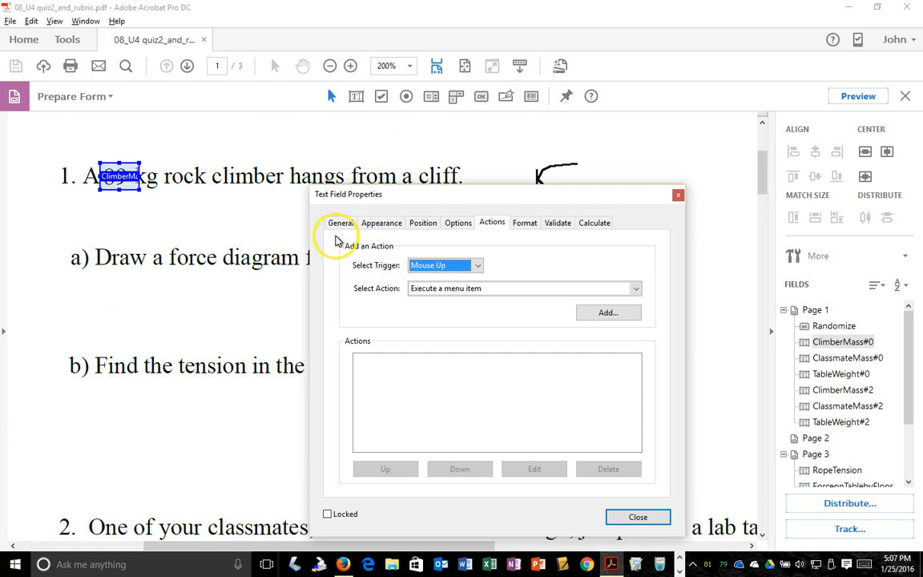
Review the ClimberMass field's General, Appearance, Options and Format settings in Text Field Properties.
click(340, 223)
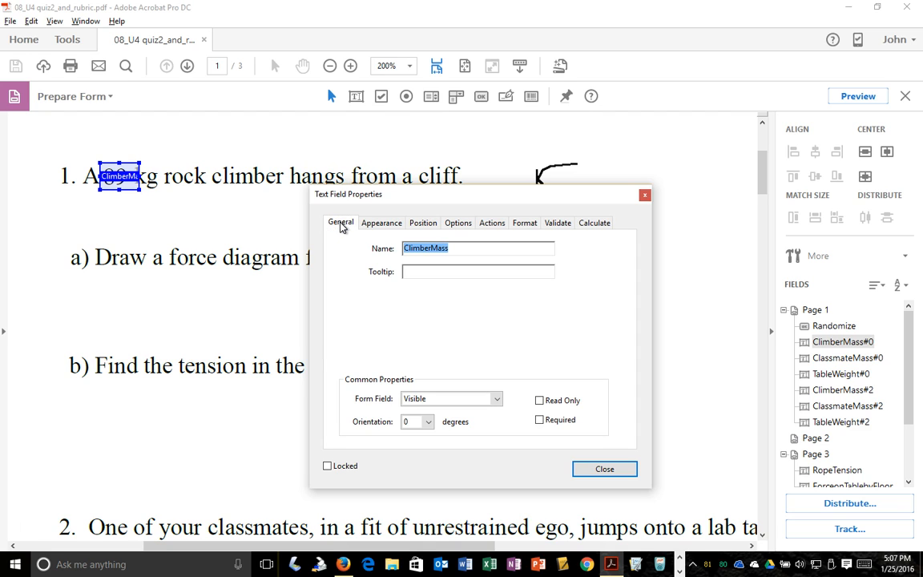
click(381, 222)
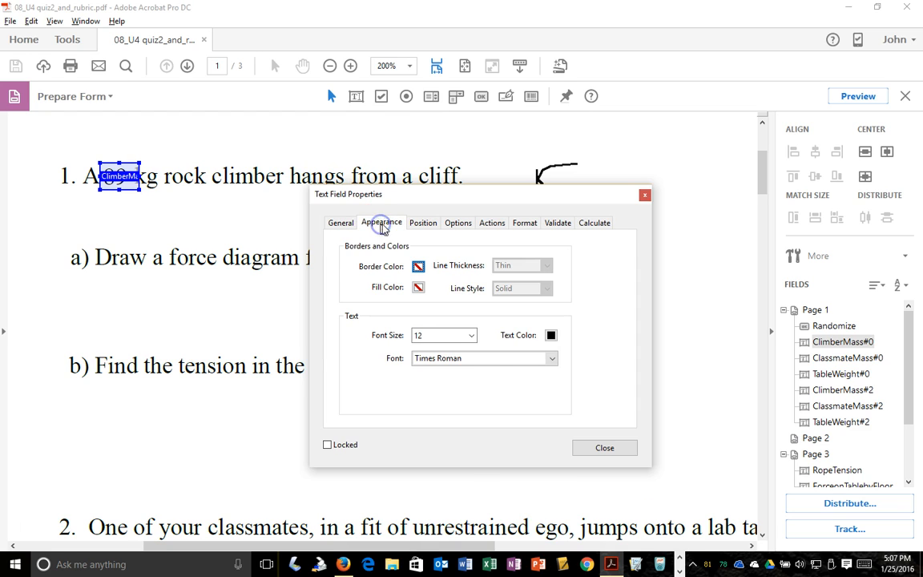
click(458, 221)
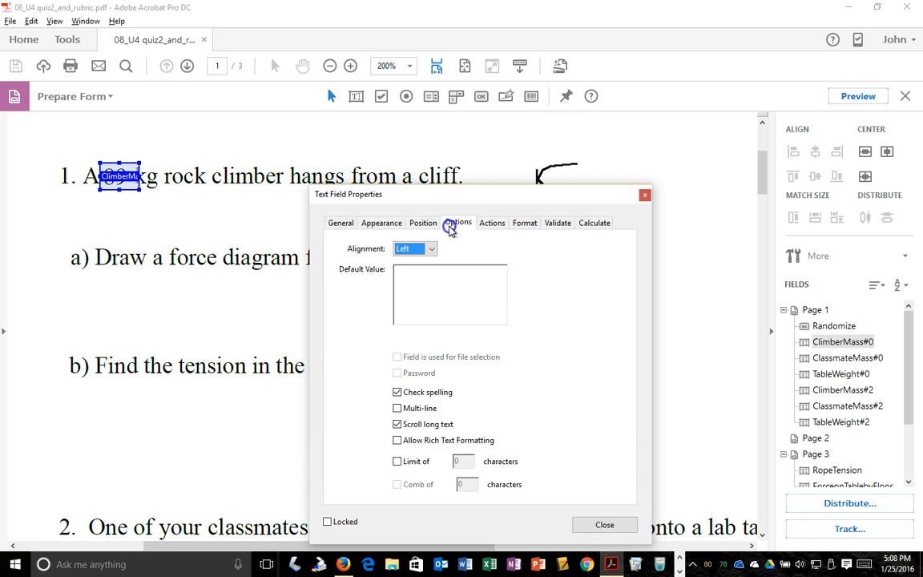
click(524, 222)
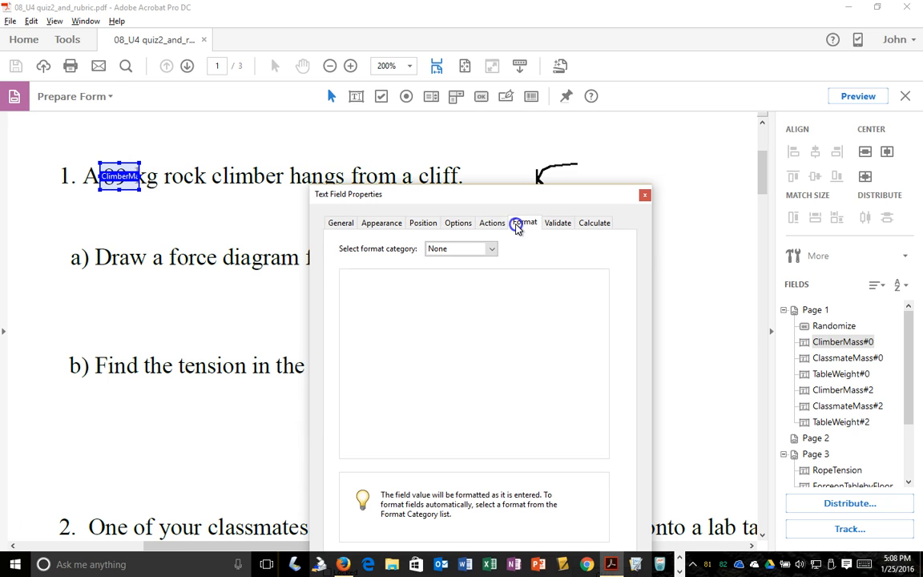
click(593, 221)
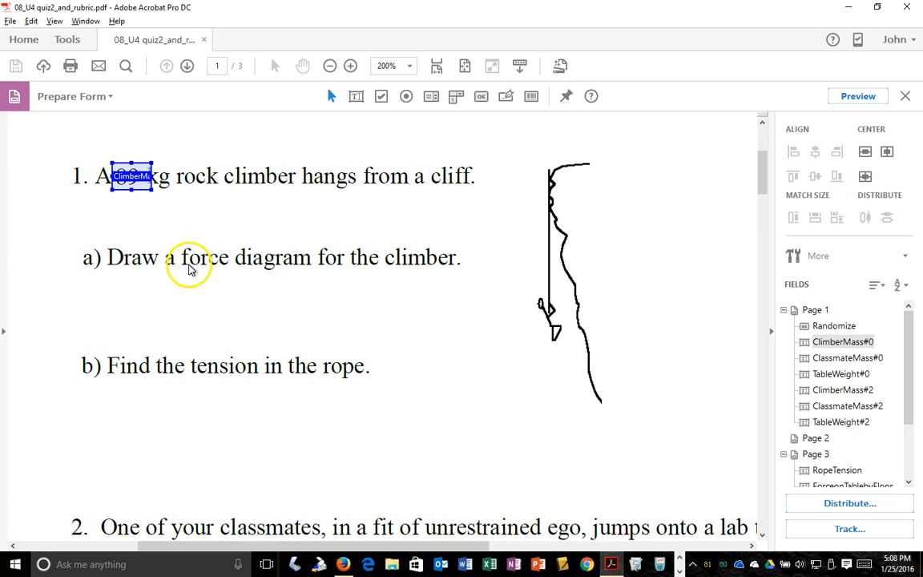
mouse_move(290, 336)
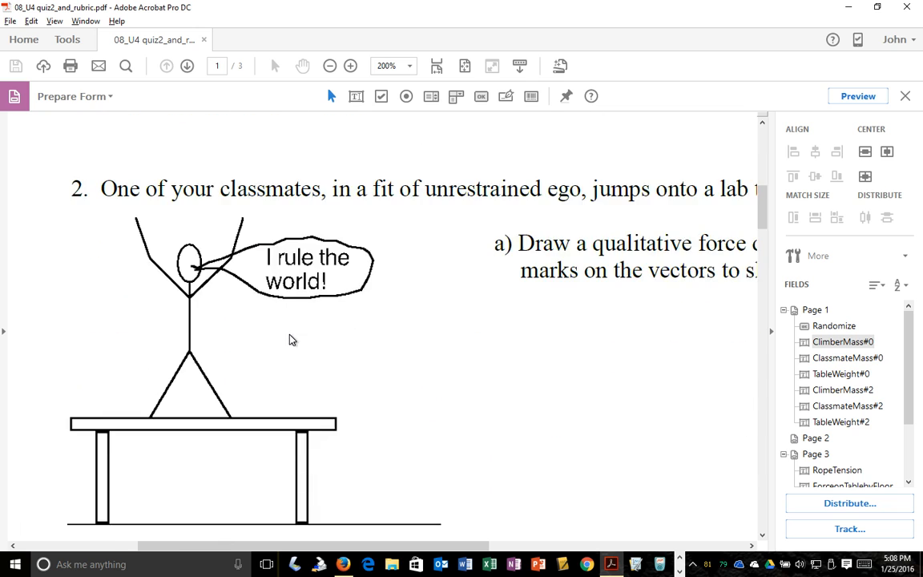
Scroll down past the page-2 rubric to the Answer Key page with RopeTension, ForceonTablebyFloor and TableMass fields.
scroll(down, 3)
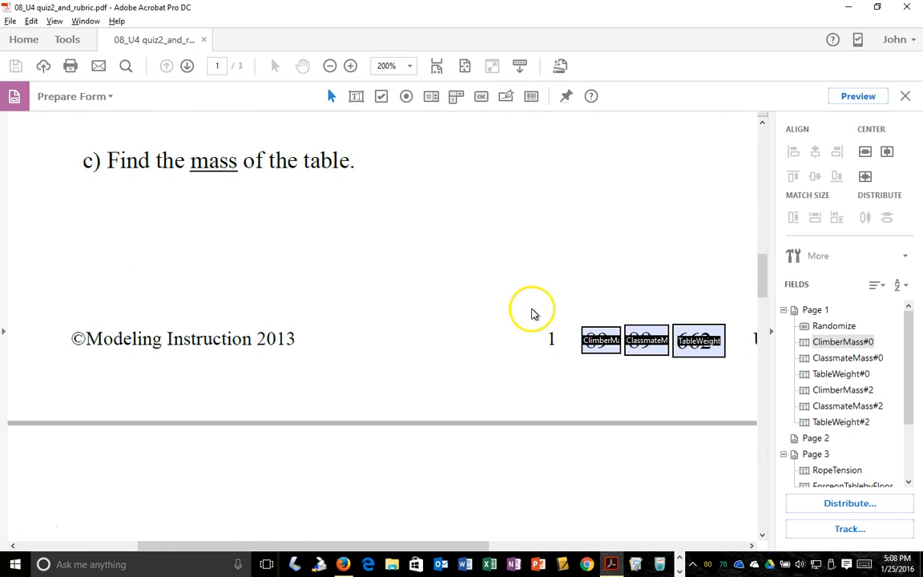
scroll(down, 3)
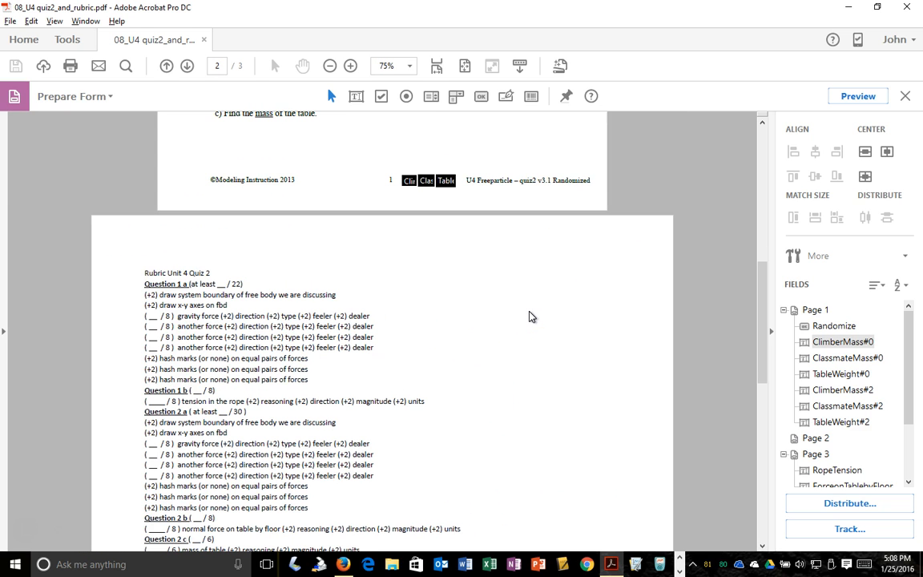
mouse_move(734, 335)
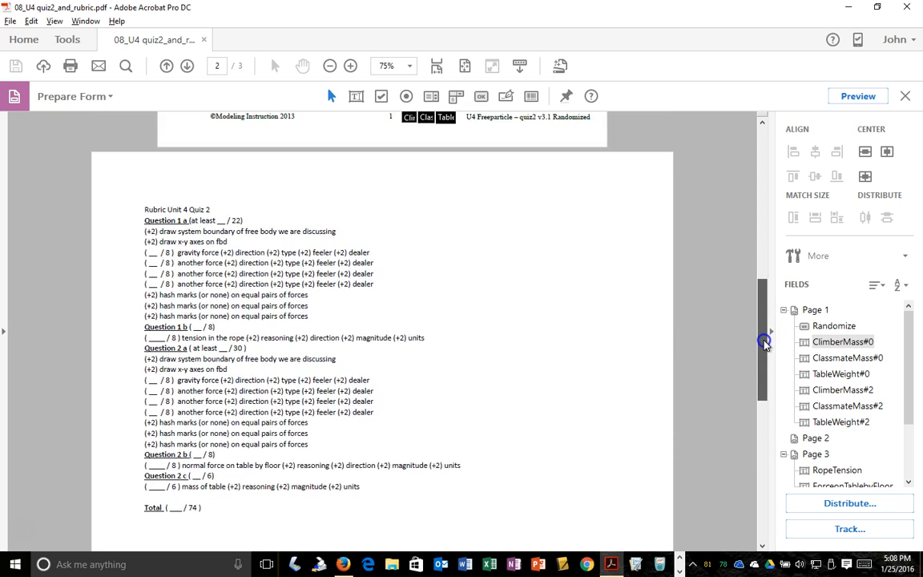
scroll(down, 3)
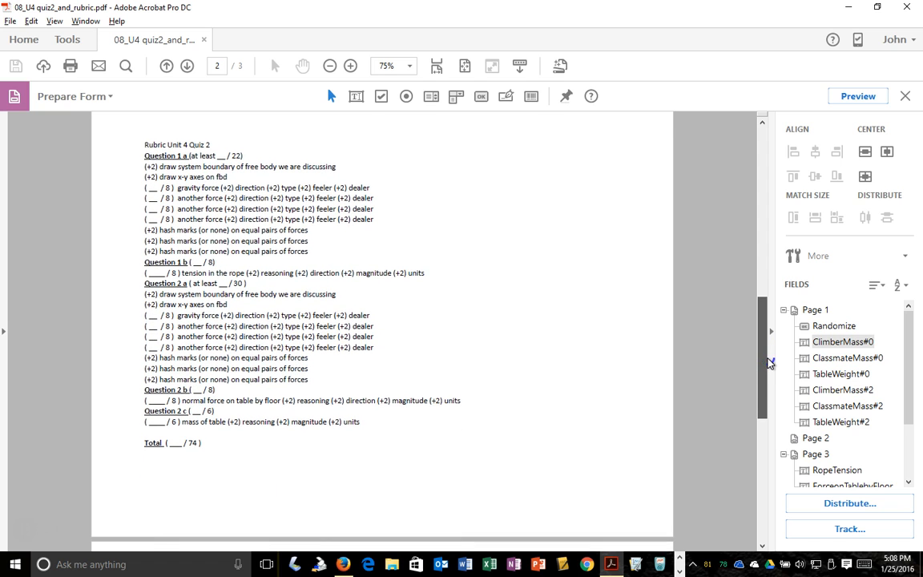
scroll(down, 3)
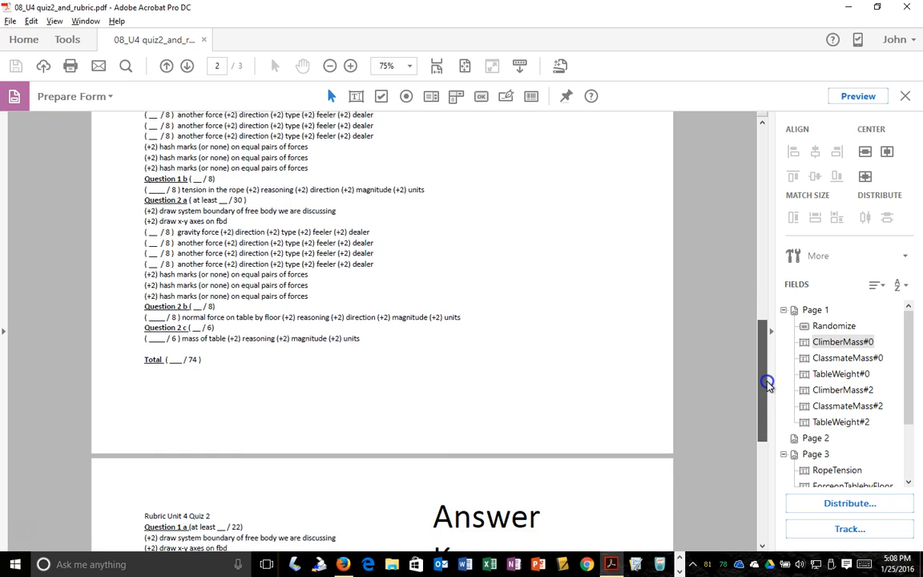
scroll(down, 3)
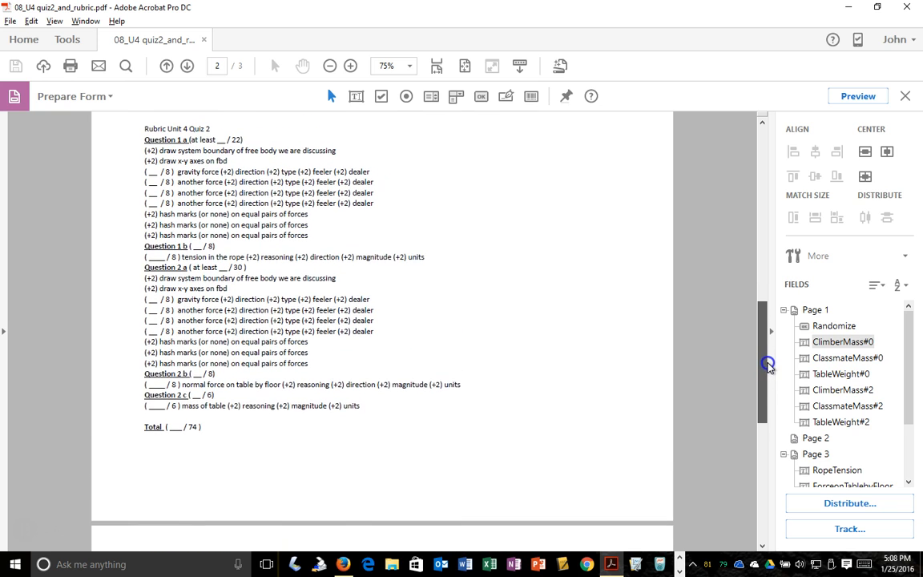
scroll(down, 3)
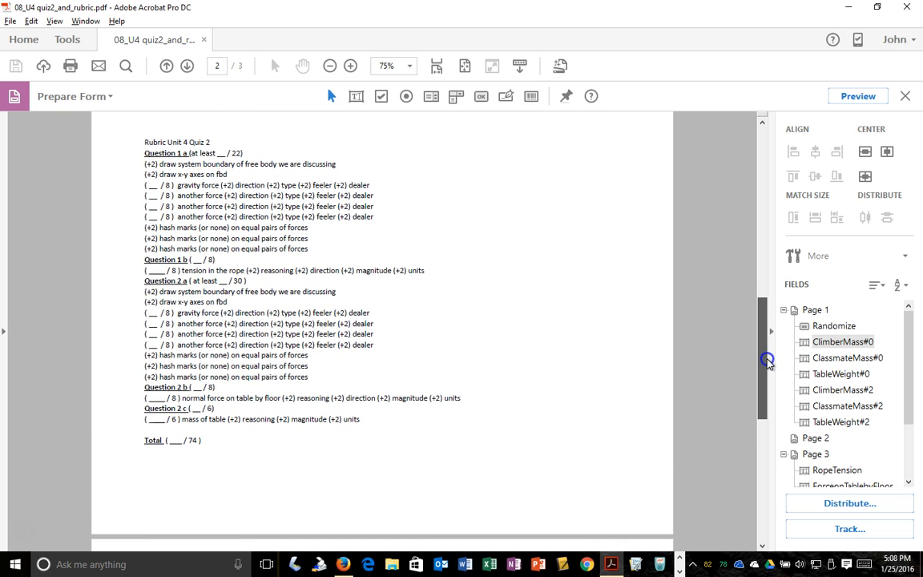
mouse_move(505, 270)
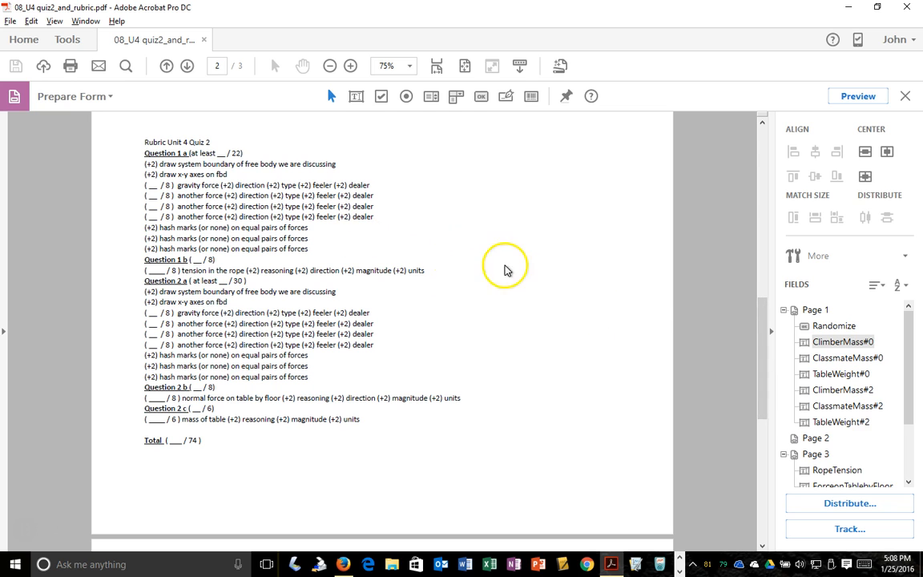
scroll(down, 3)
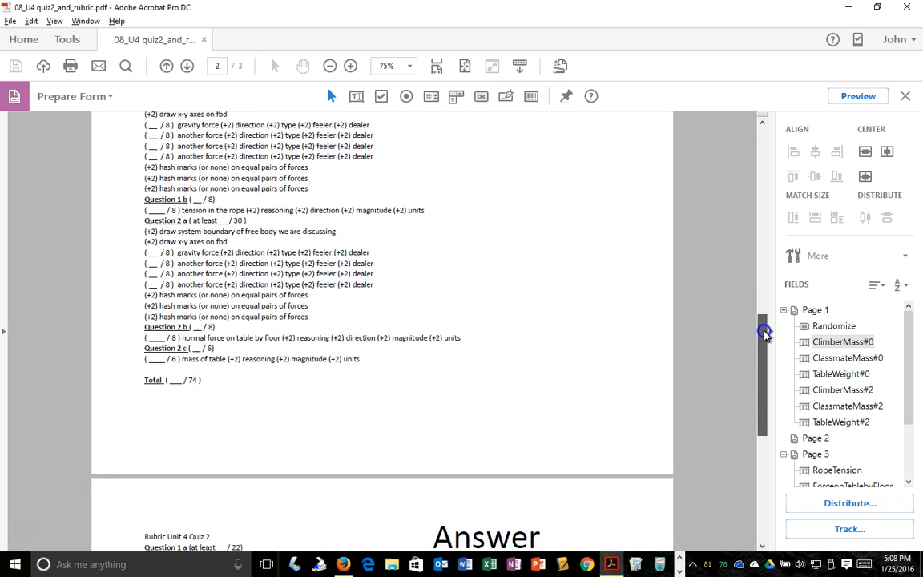
scroll(down, 3)
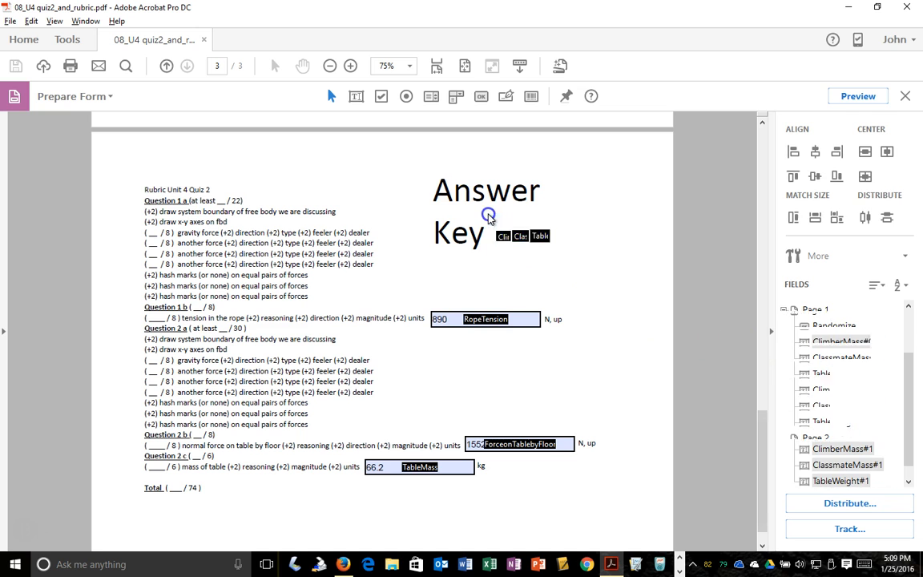
Scroll back to the top of page 1 showing the quiz title and the Randomize button.
scroll(down, 3)
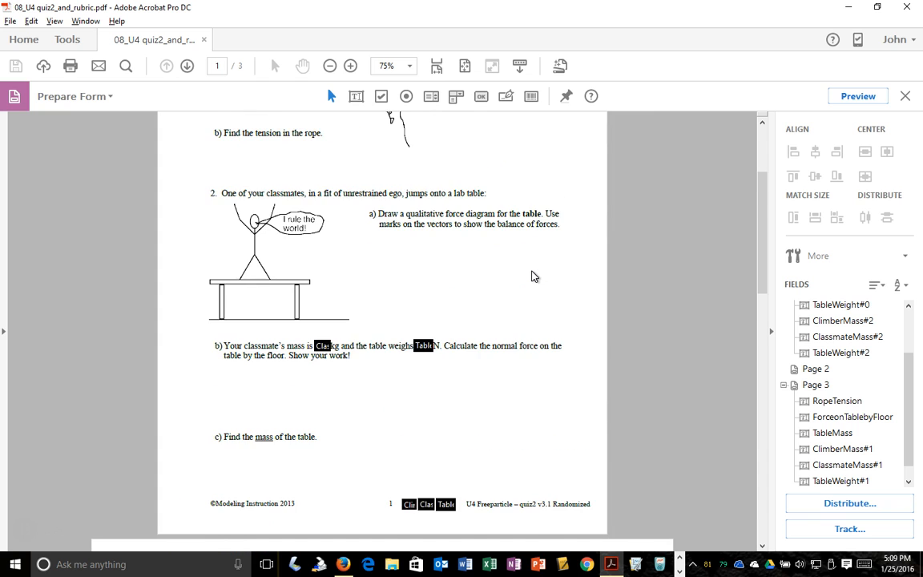
scroll(down, 3)
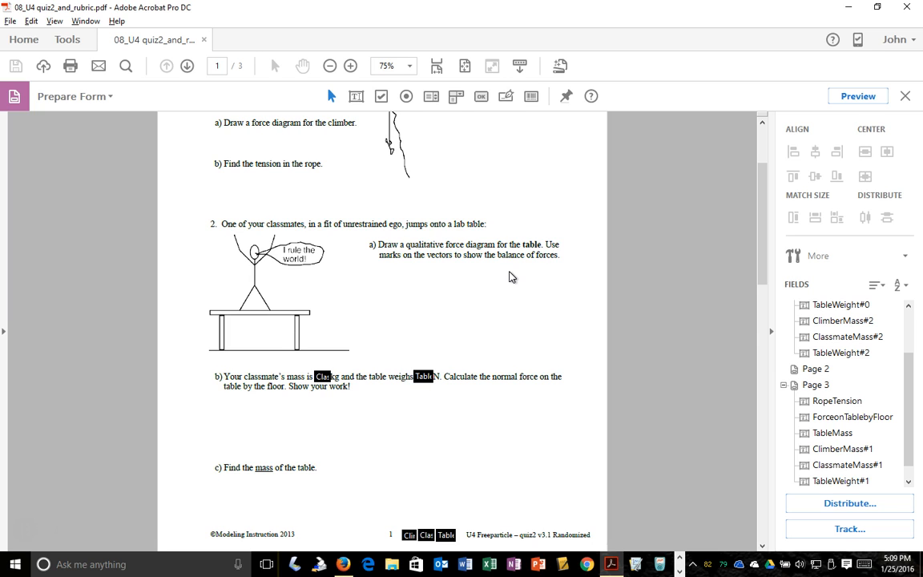
scroll(down, 3)
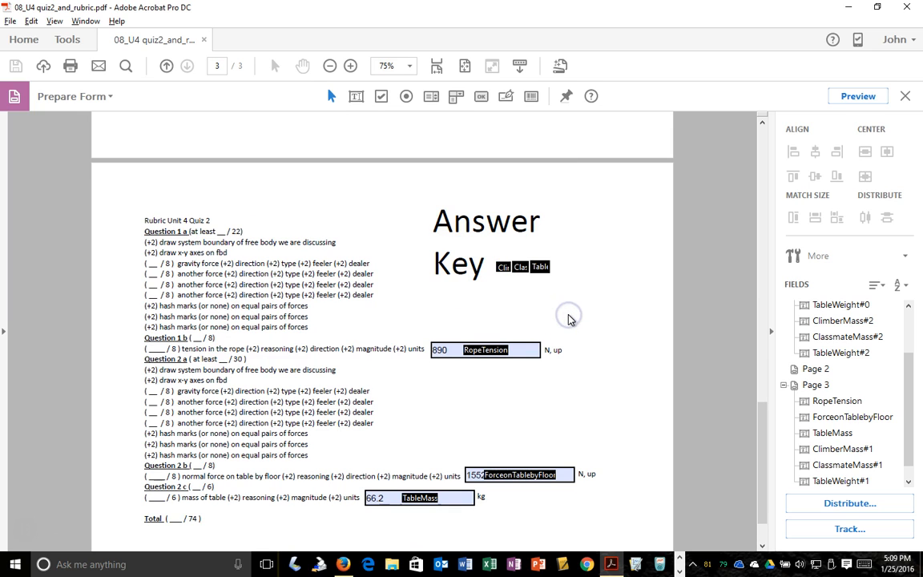
mouse_move(571, 319)
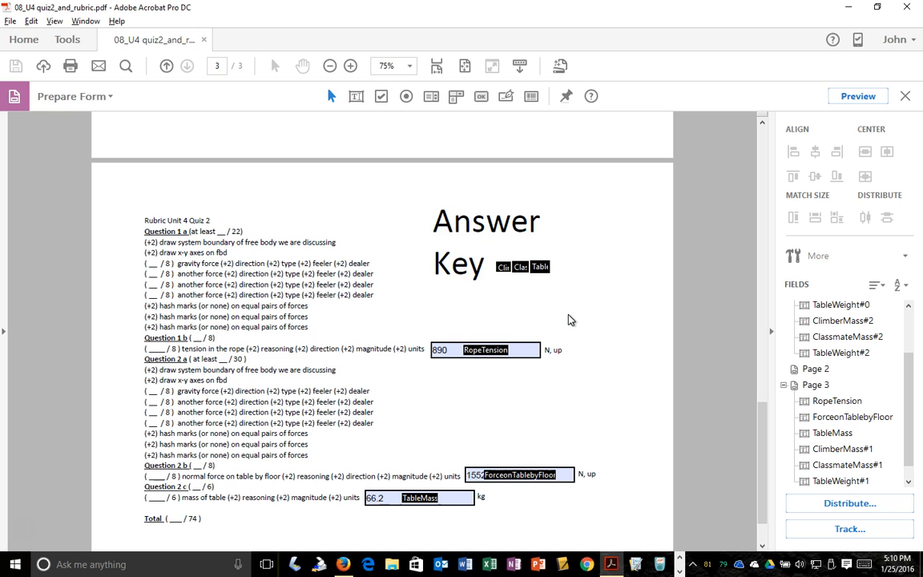
scroll(down, 3)
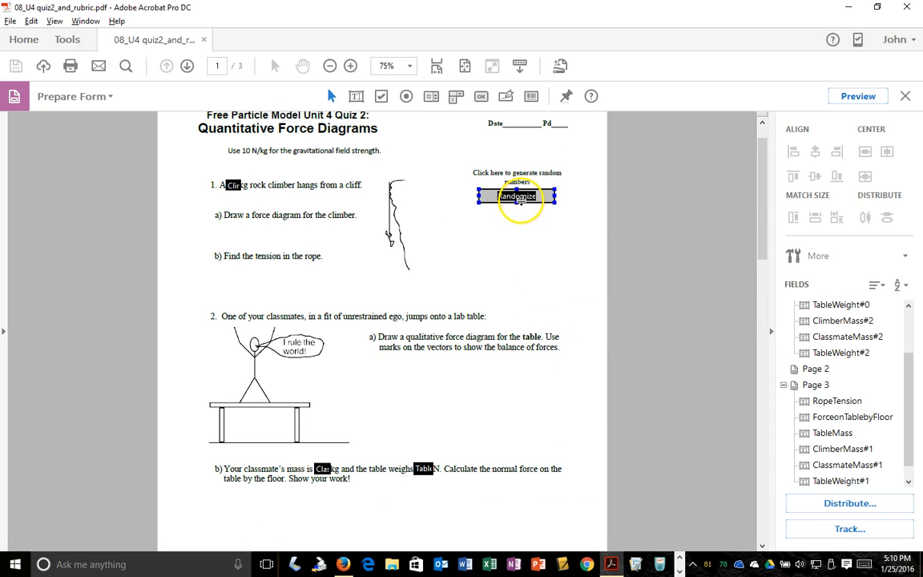
Bring up the Randomize button's properties from its right-click menu.
click(349, 66)
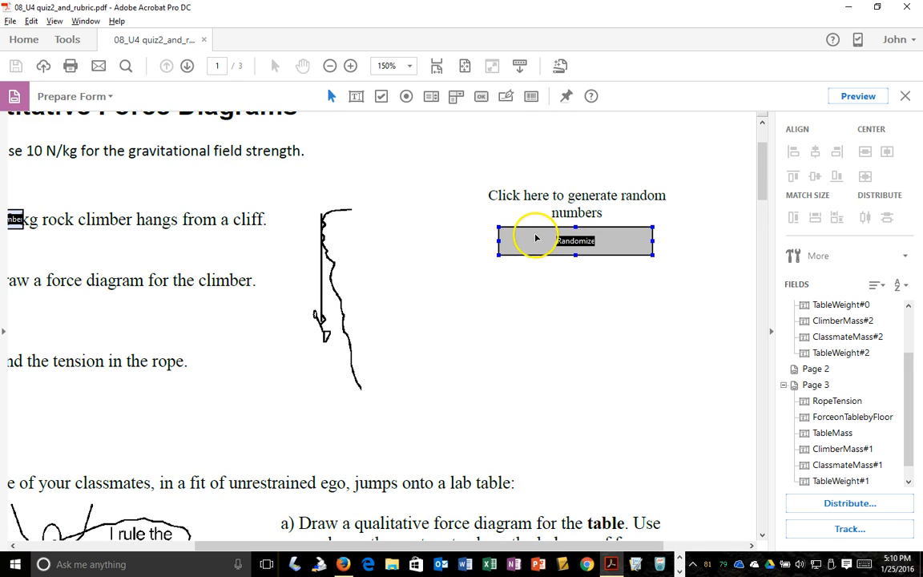
right_click(535, 240)
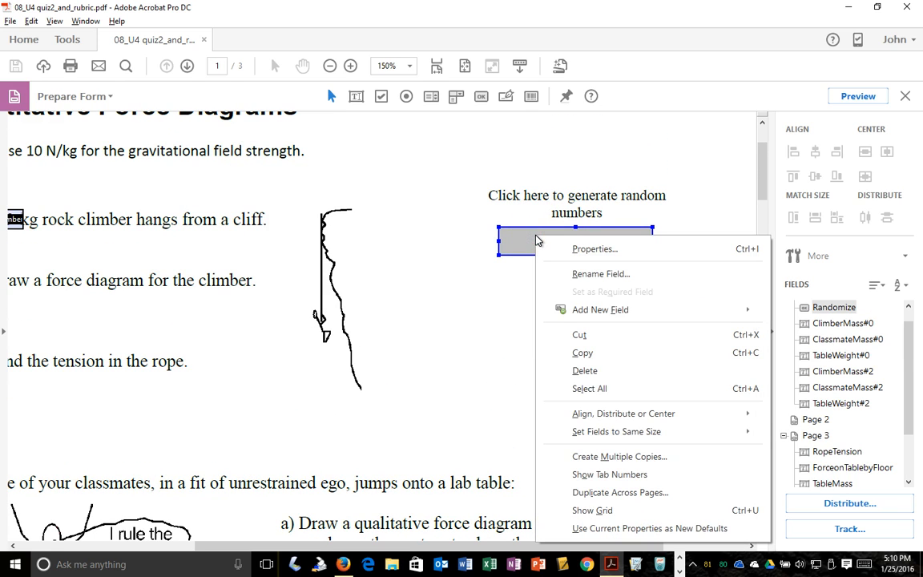
click(595, 249)
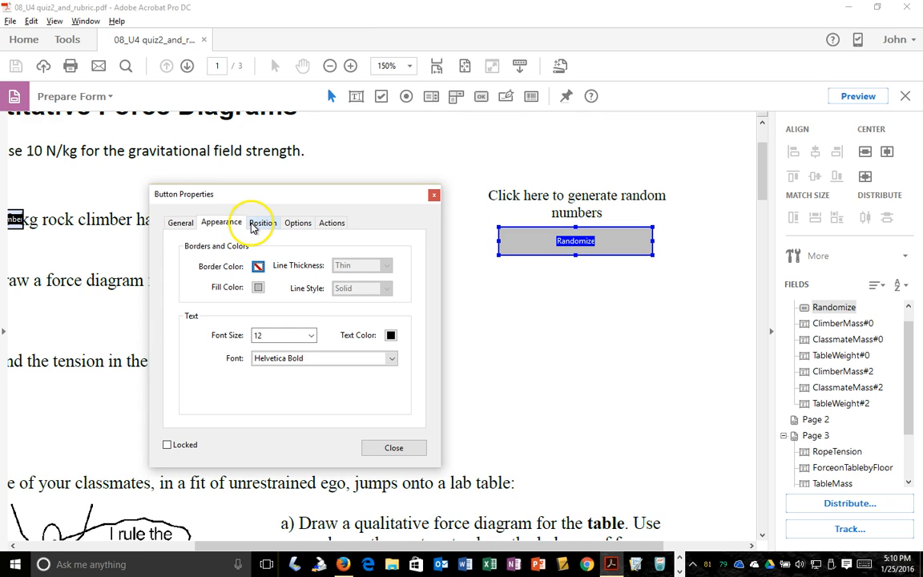
Browse the Position and Options settings, then show the Actions list with its Mouse Up Run a JavaScript action.
click(263, 222)
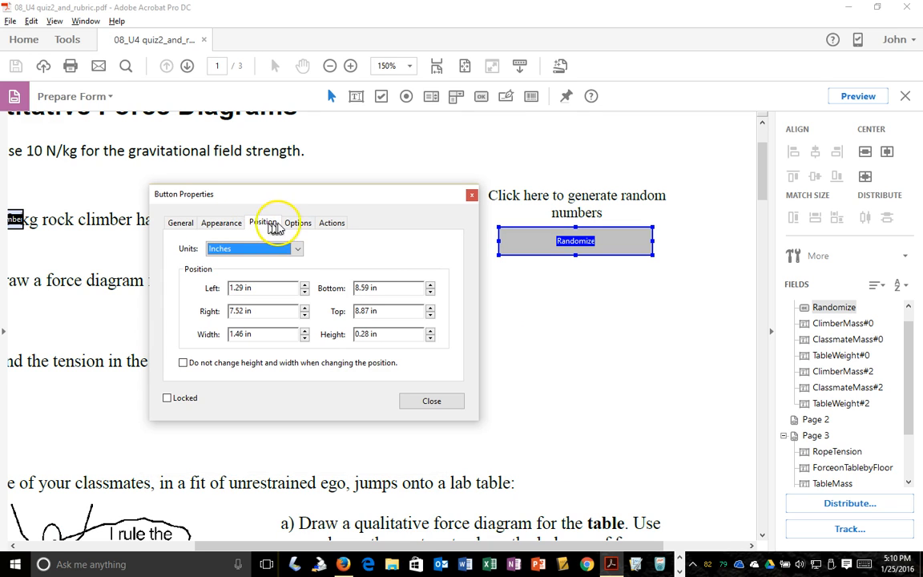
click(298, 223)
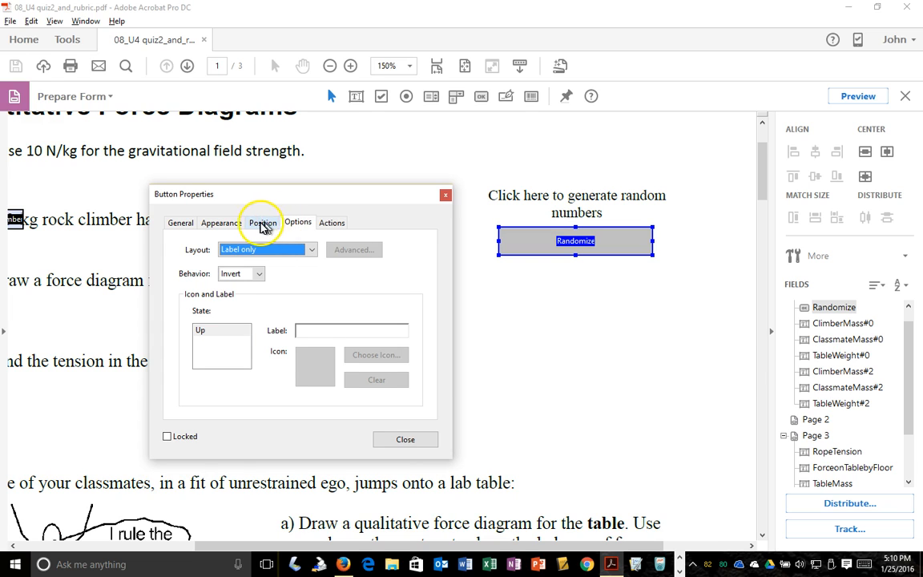
click(263, 221)
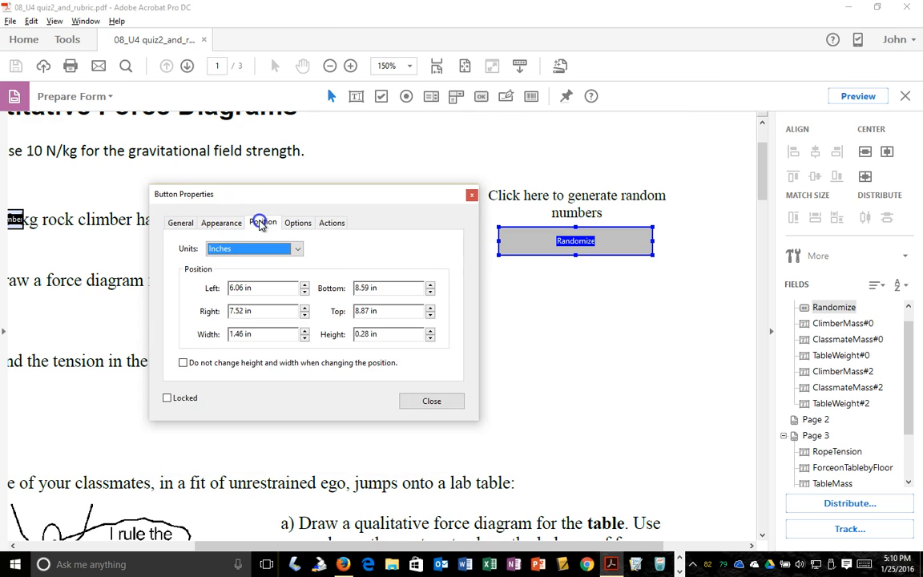
click(332, 223)
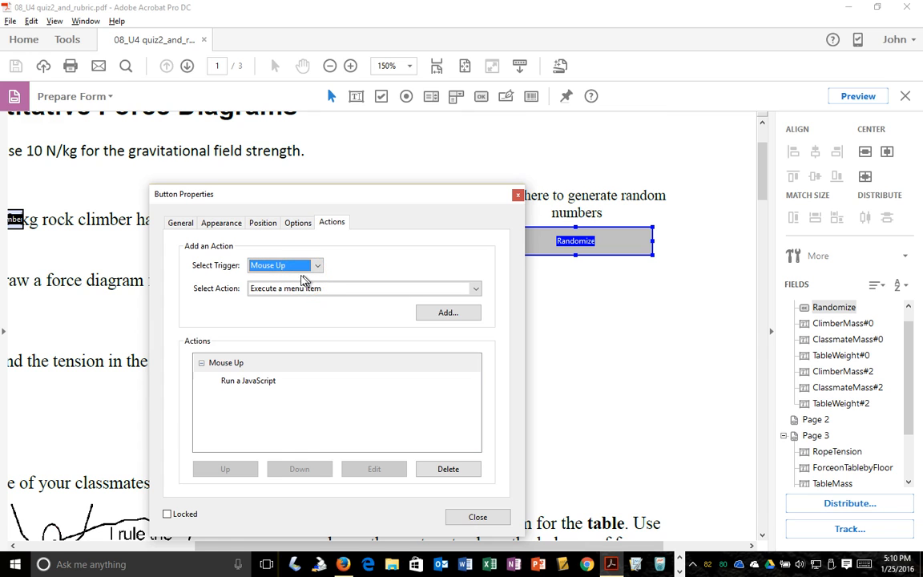
click(365, 288)
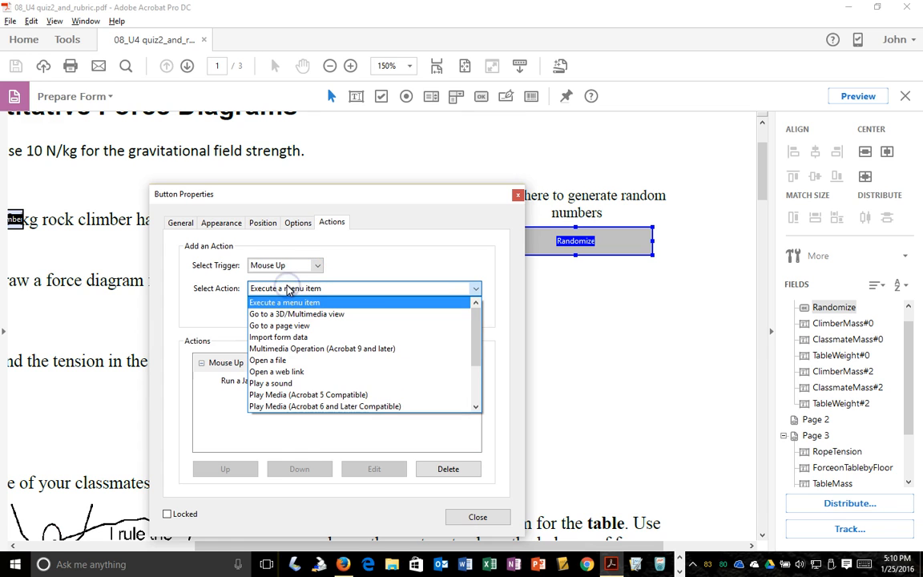
click(285, 301)
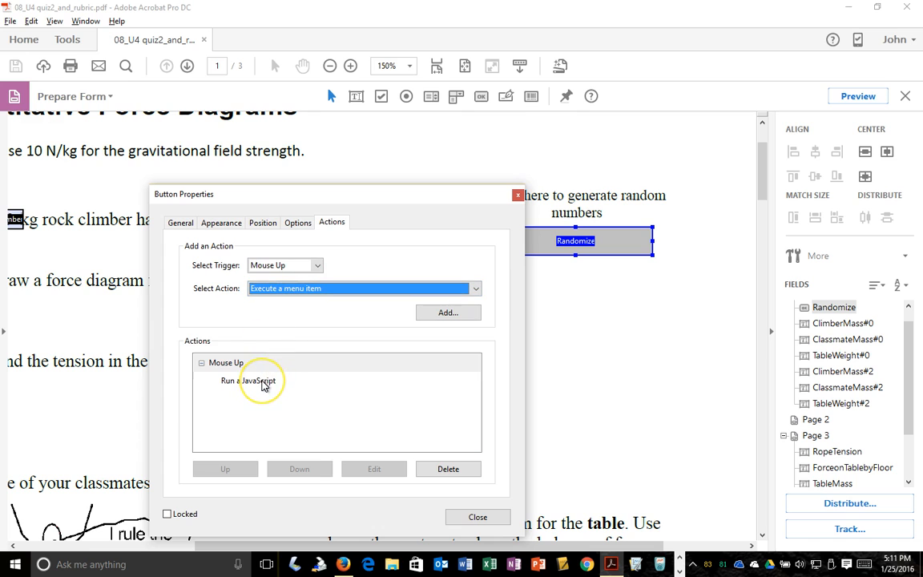
click(248, 382)
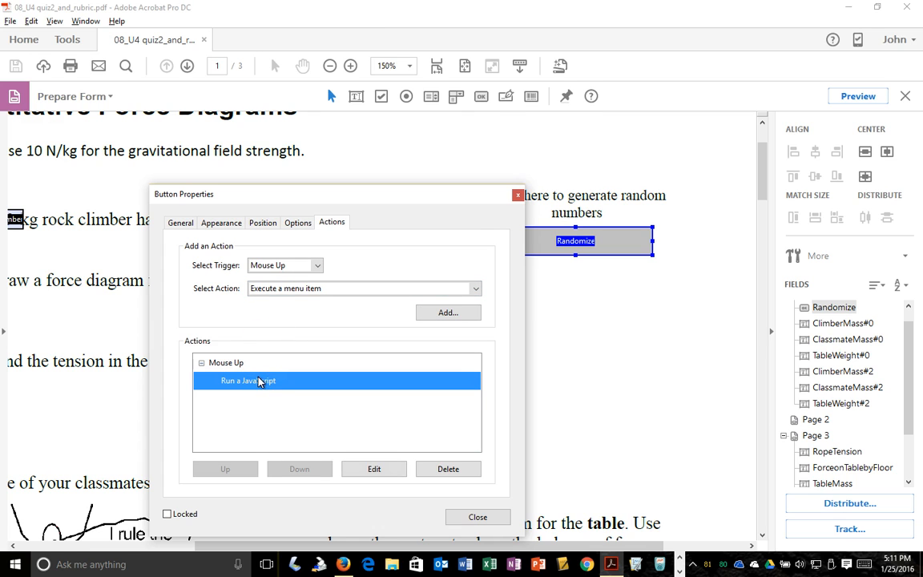
click(365, 289)
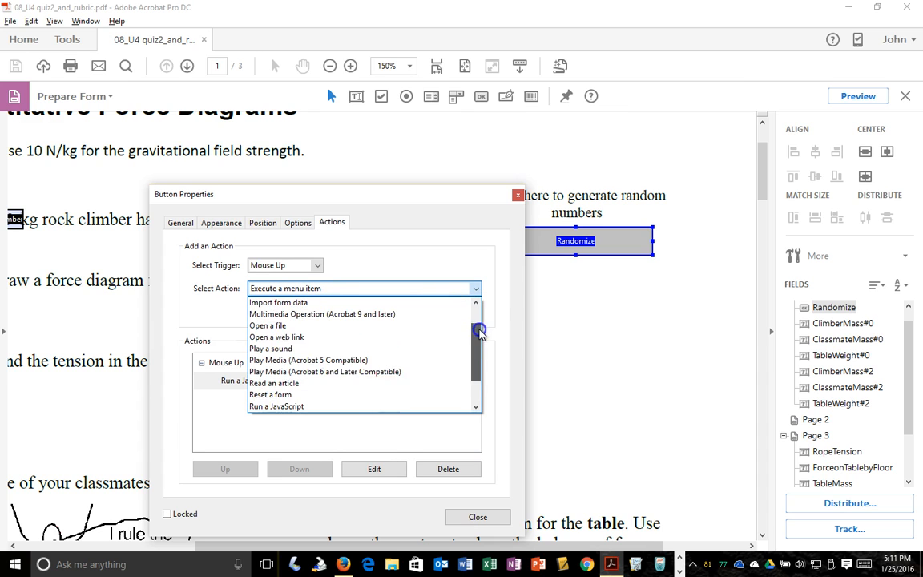
scroll(down, 3)
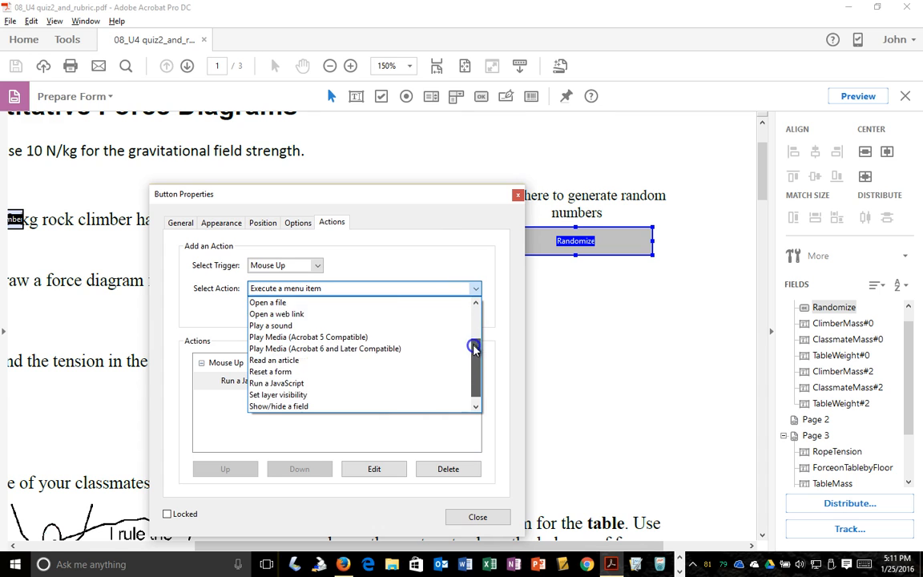
scroll(down, 3)
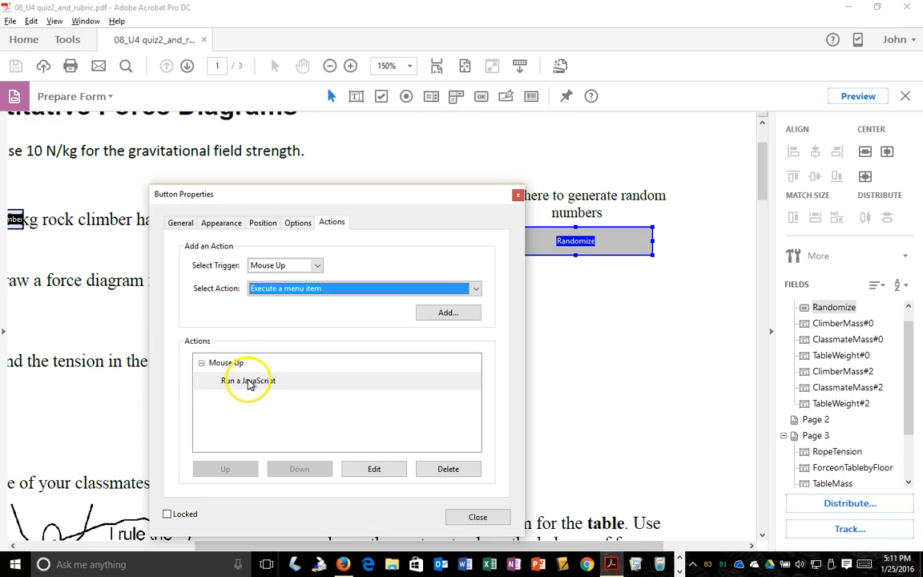
click(248, 379)
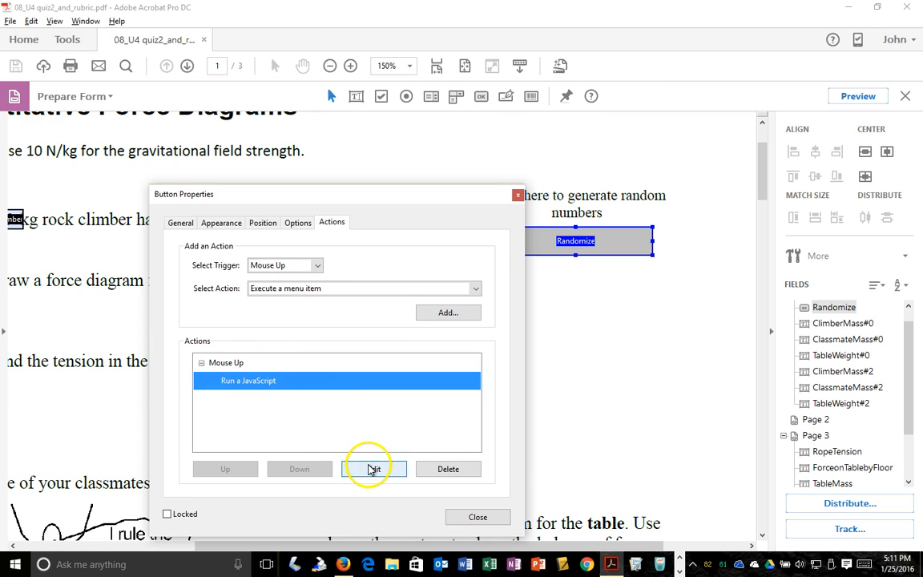
click(374, 468)
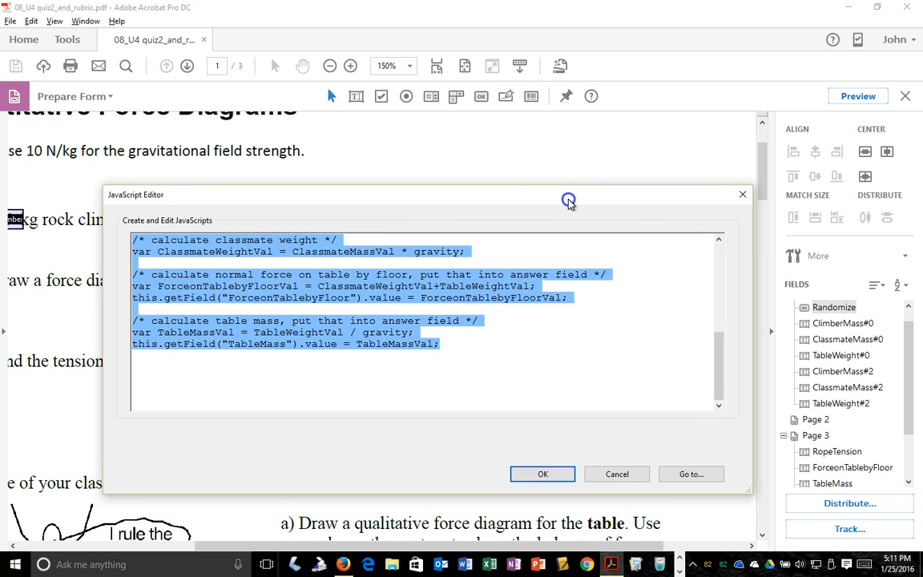
mouse_move(686, 343)
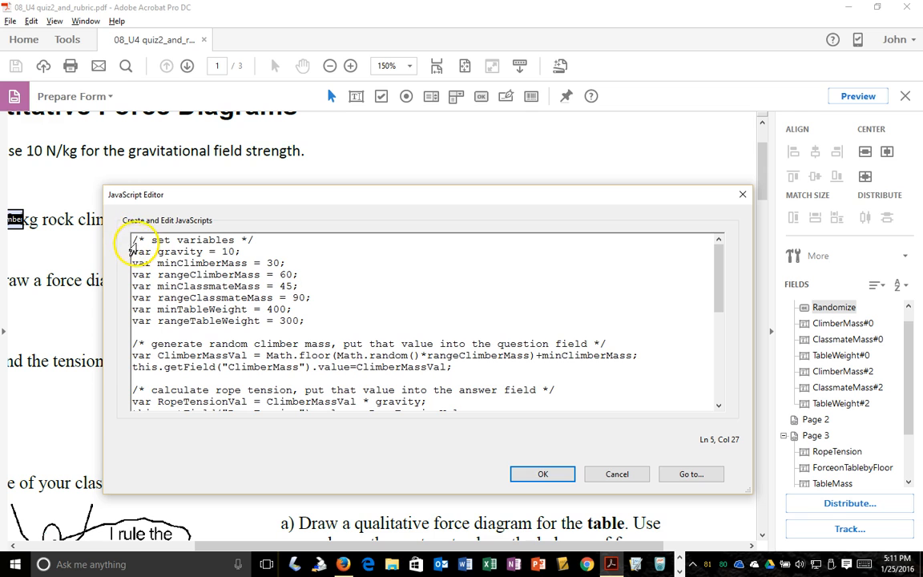
drag(132, 241, 281, 337)
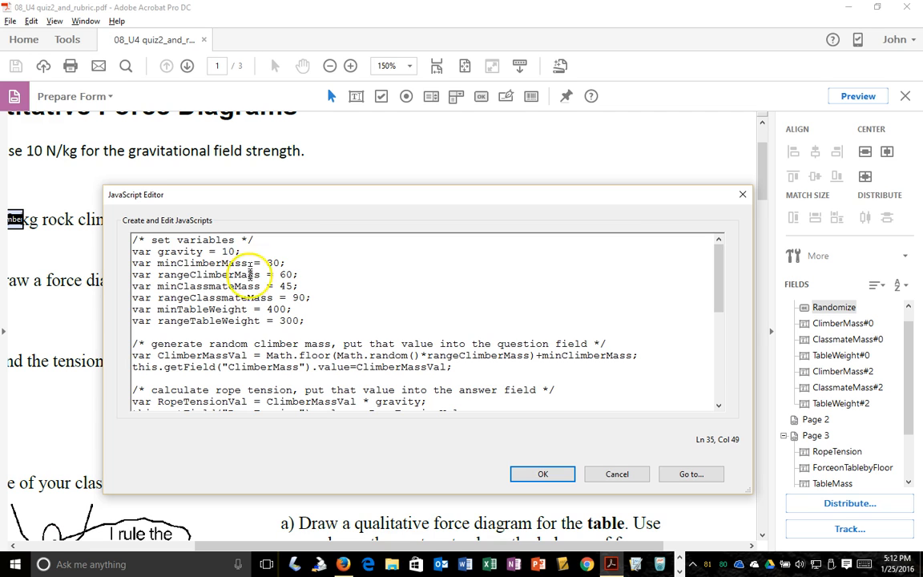
click(252, 276)
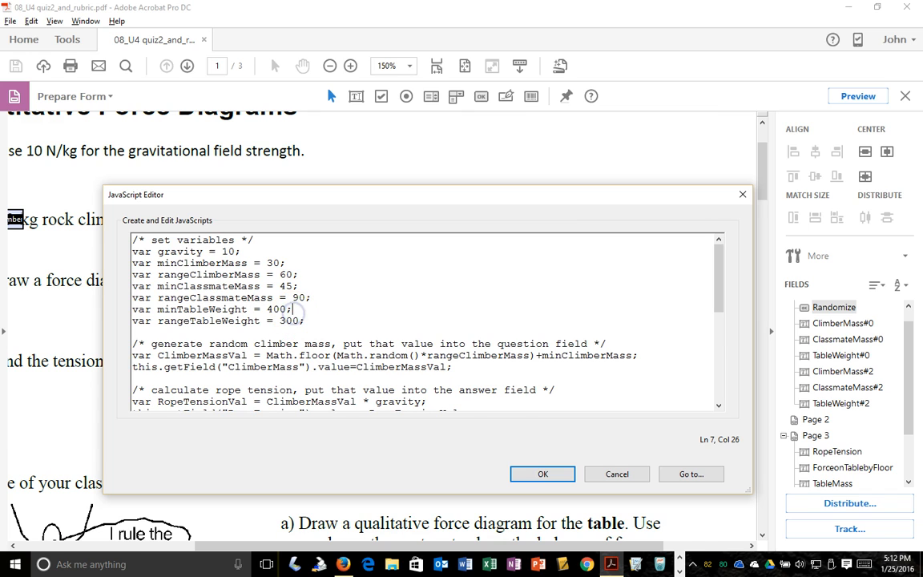
scroll(down, 3)
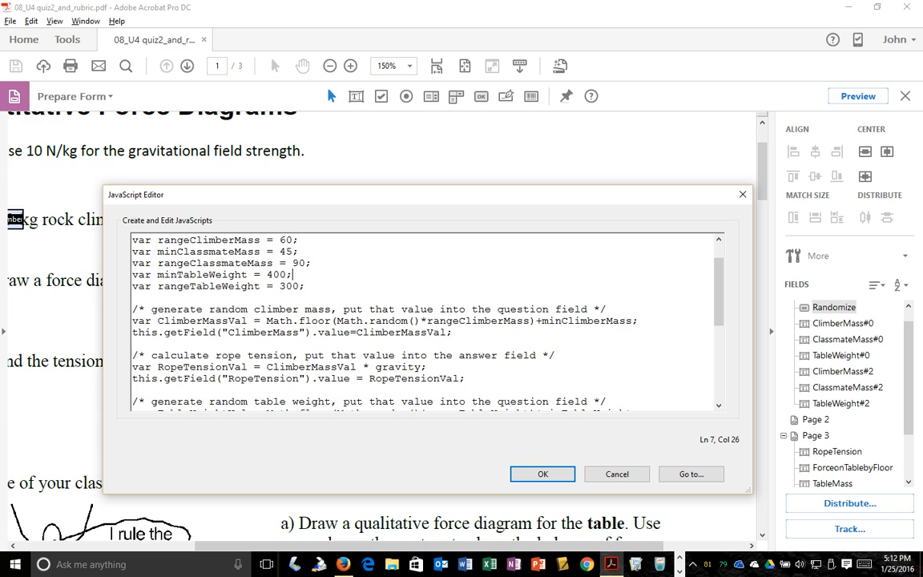
click(167, 321)
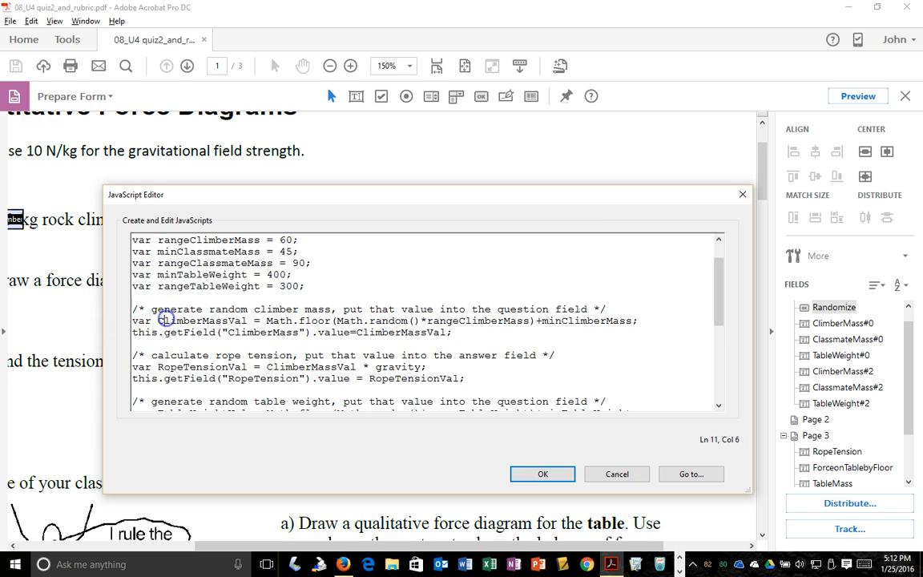
mouse_move(180, 322)
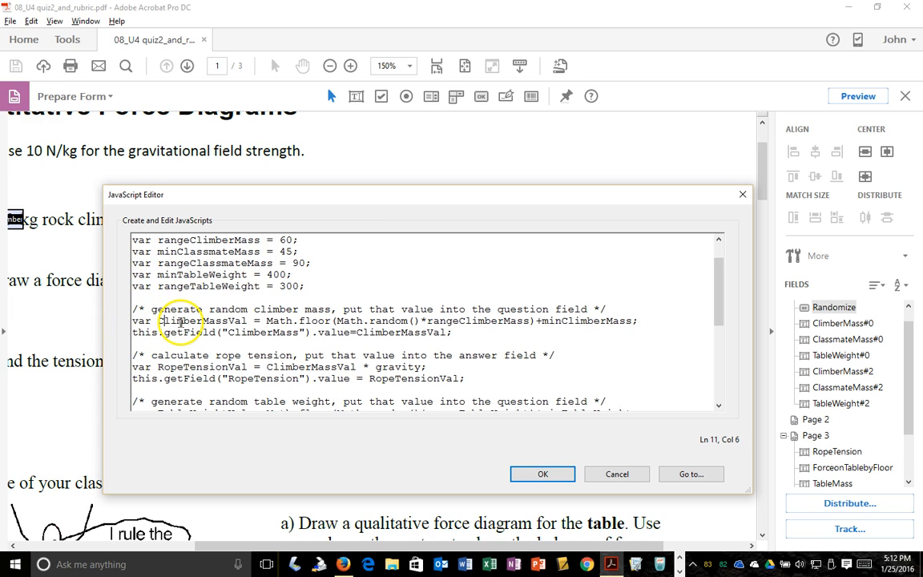
double_click(202, 321)
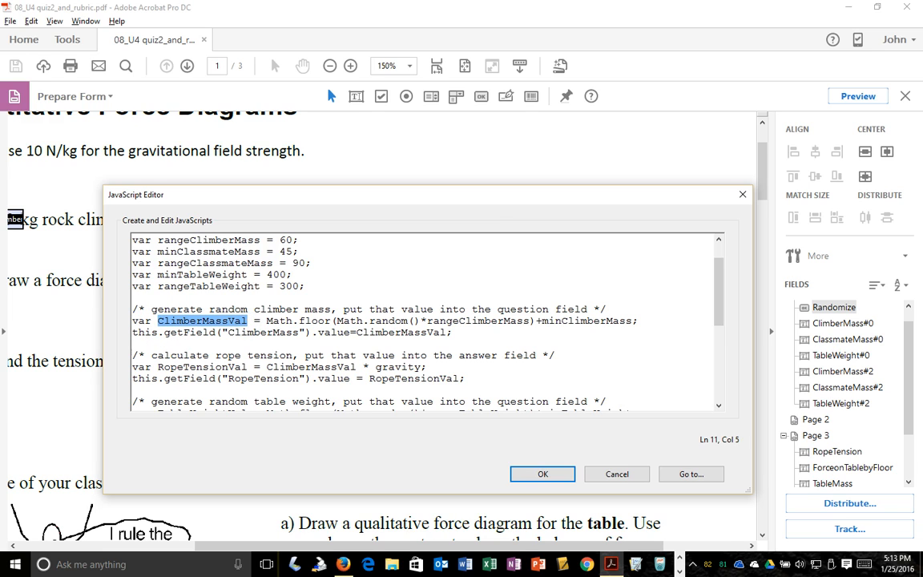
click(316, 327)
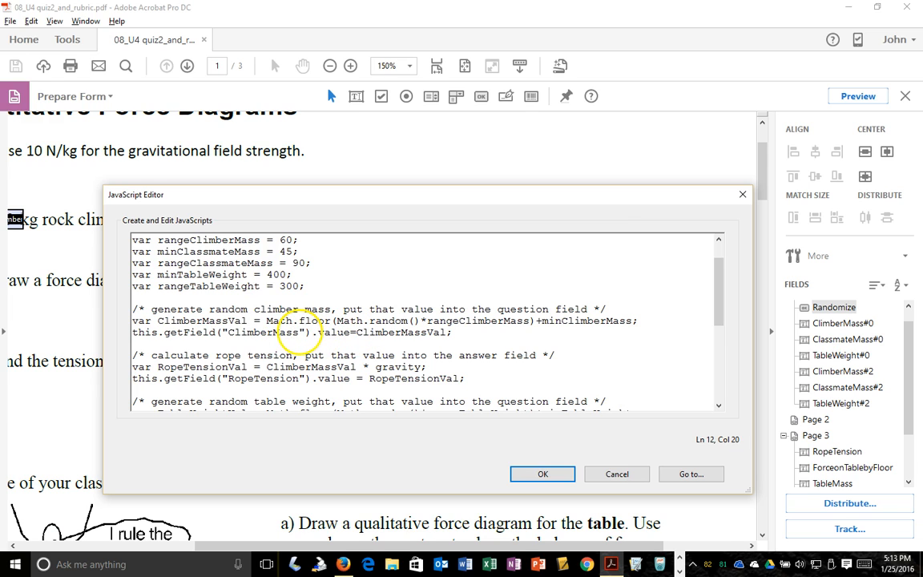
double_click(261, 332)
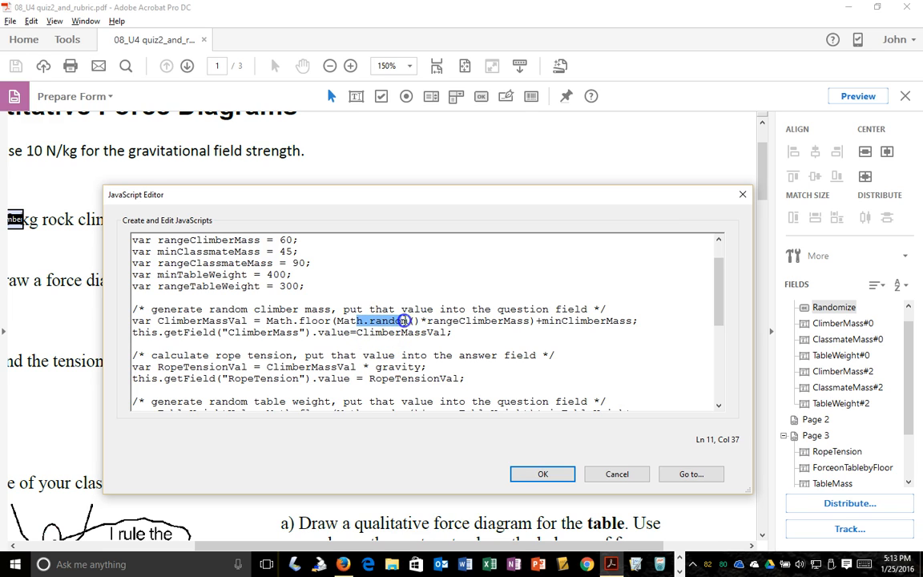
click(426, 321)
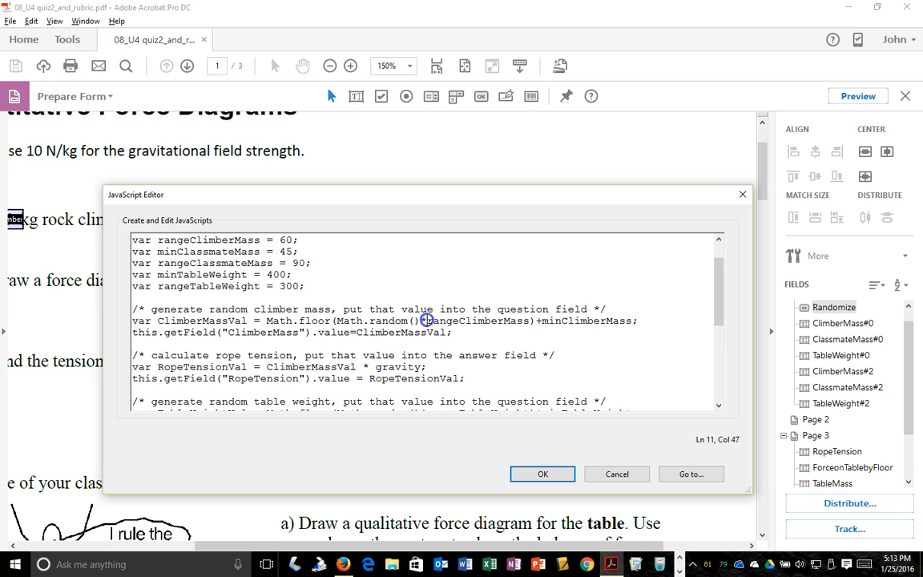
double_click(477, 321)
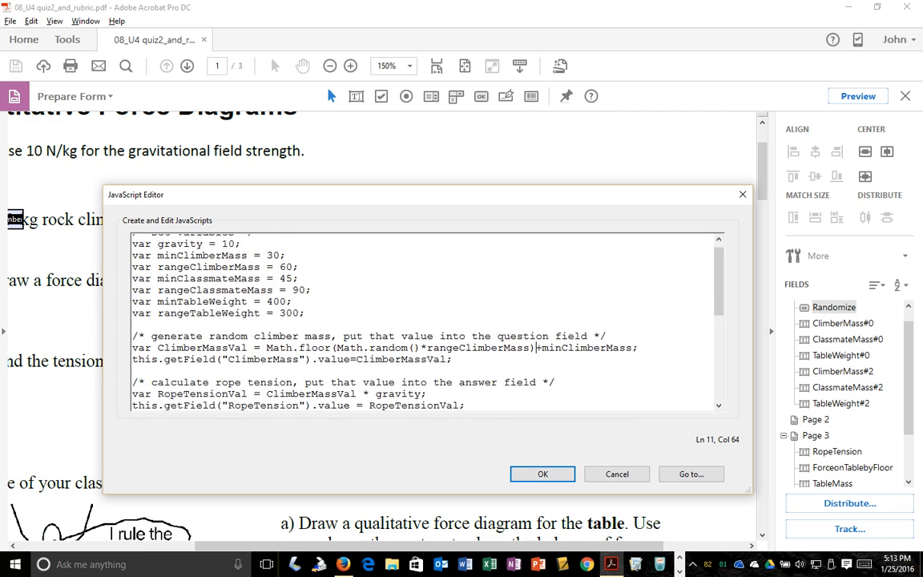
scroll(down, 3)
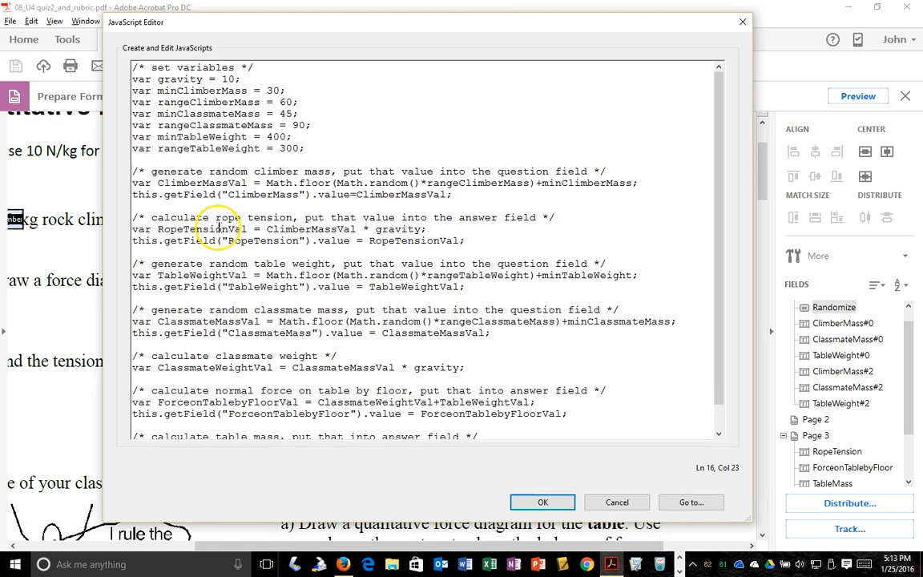
double_click(276, 227)
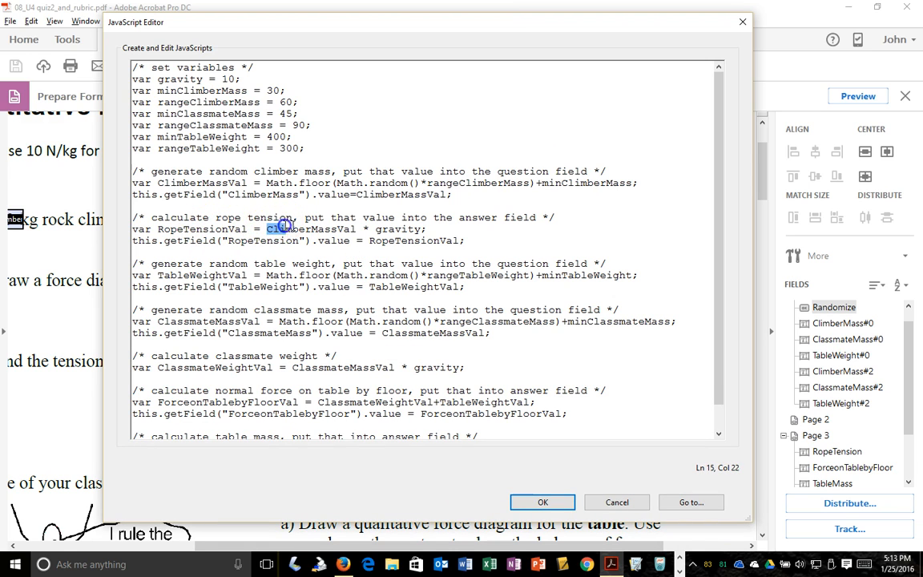
double_click(397, 231)
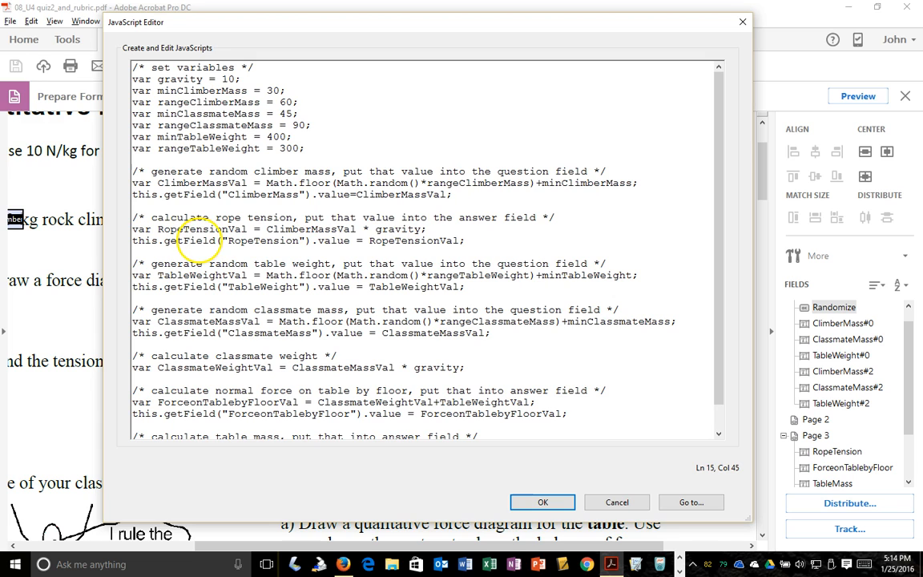
mouse_move(164, 215)
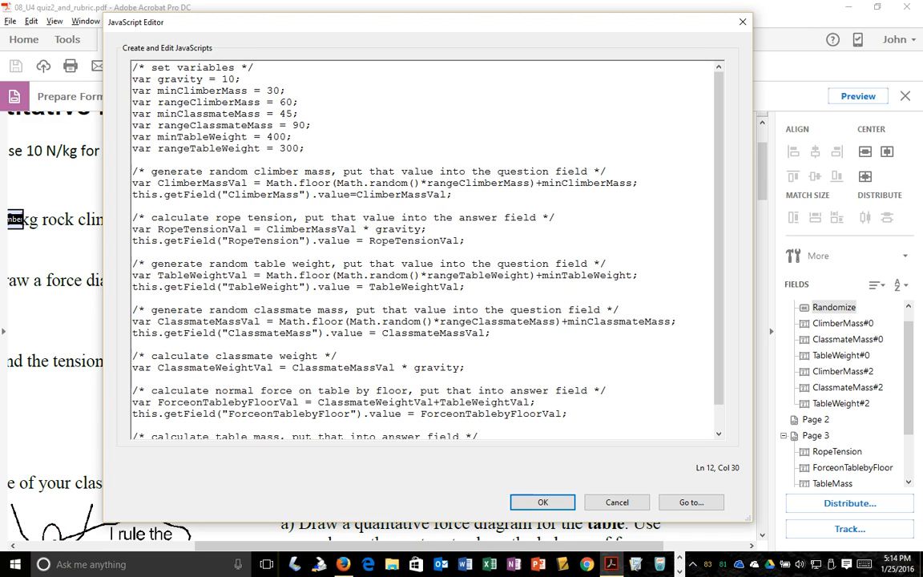
scroll(down, 3)
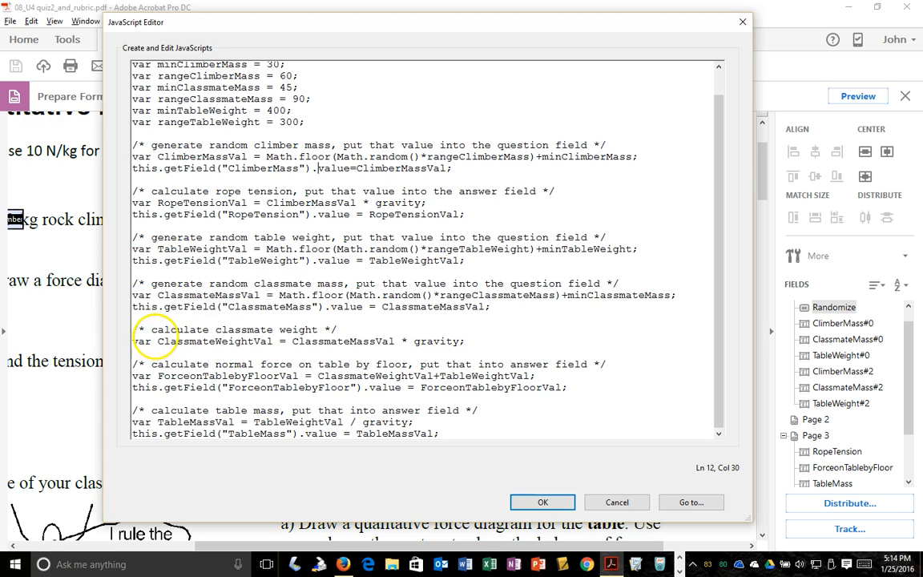
drag(157, 341, 452, 342)
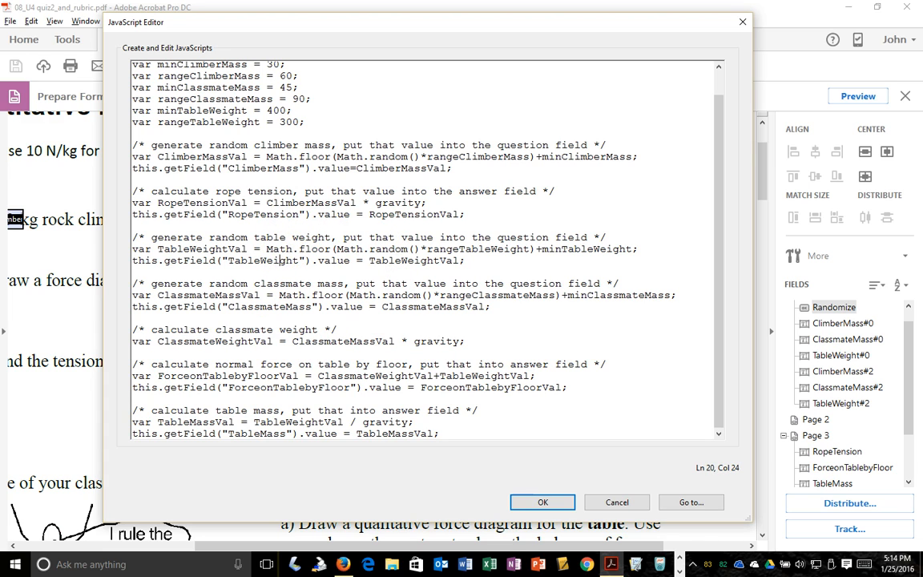
click(264, 307)
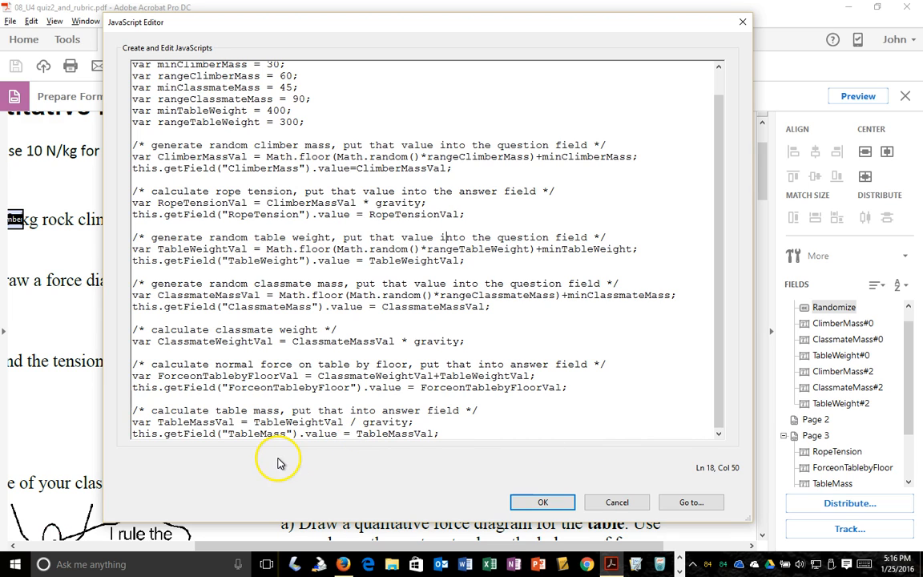
mouse_move(199, 484)
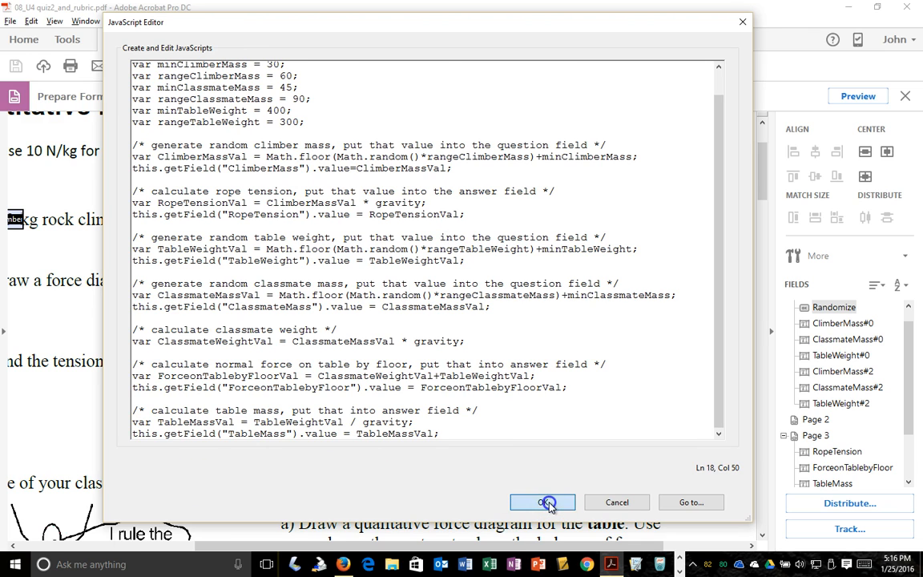
Confirm the edited script, close Button Properties and run Randomize in Preview to fill the questions with 77, 130 and 699.
click(542, 501)
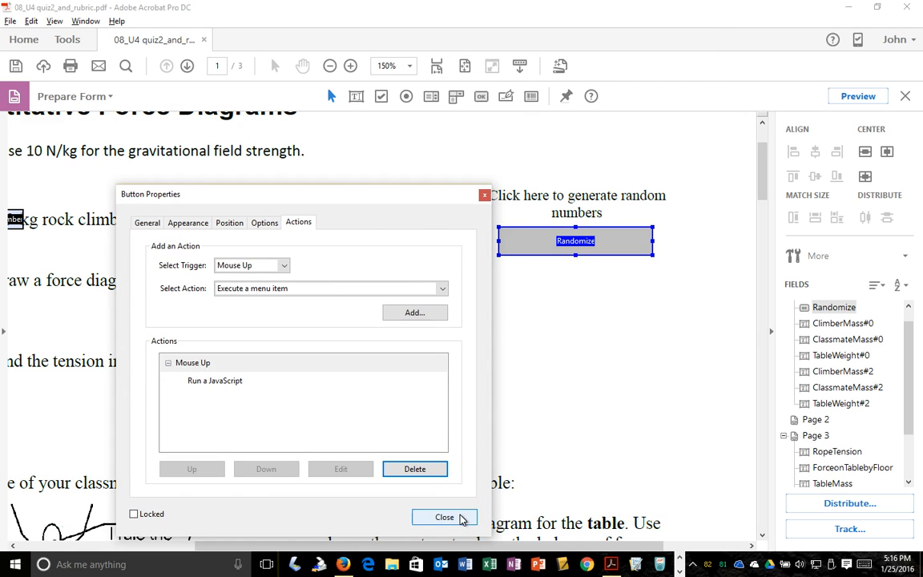
click(445, 516)
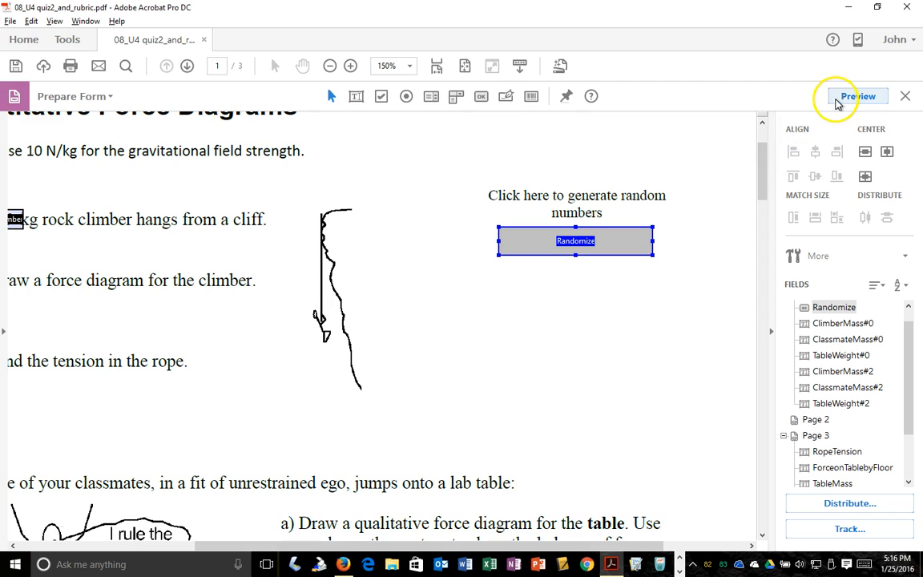
mouse_move(207, 100)
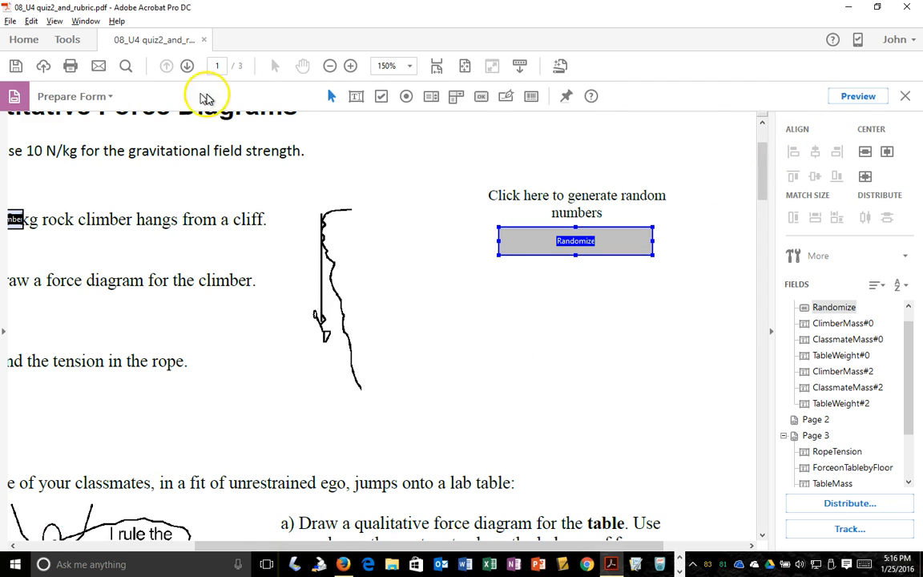
mouse_move(811, 100)
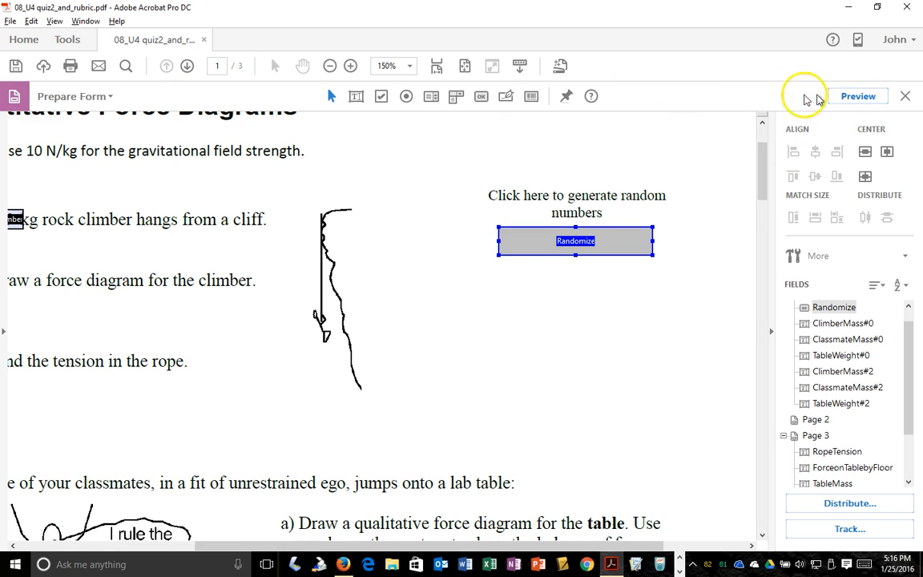
mouse_move(859, 96)
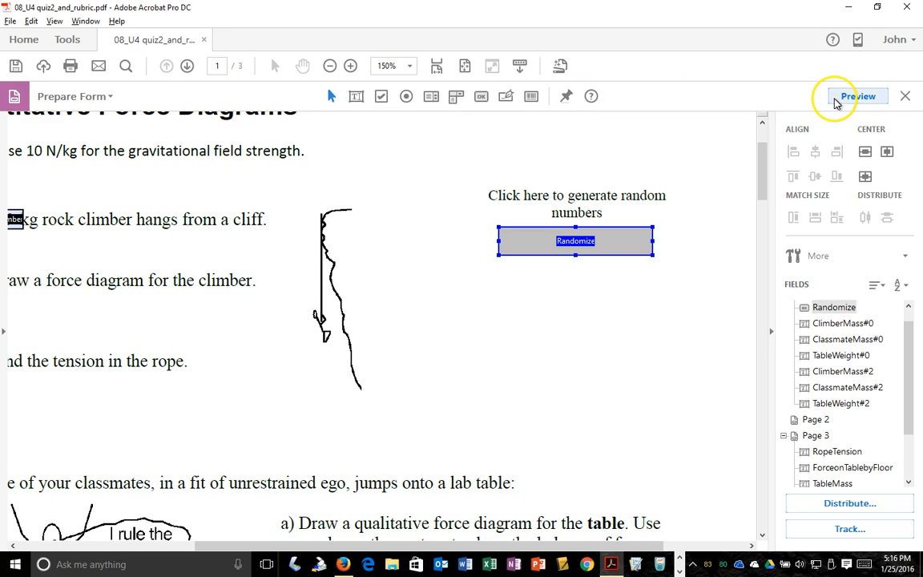
click(861, 96)
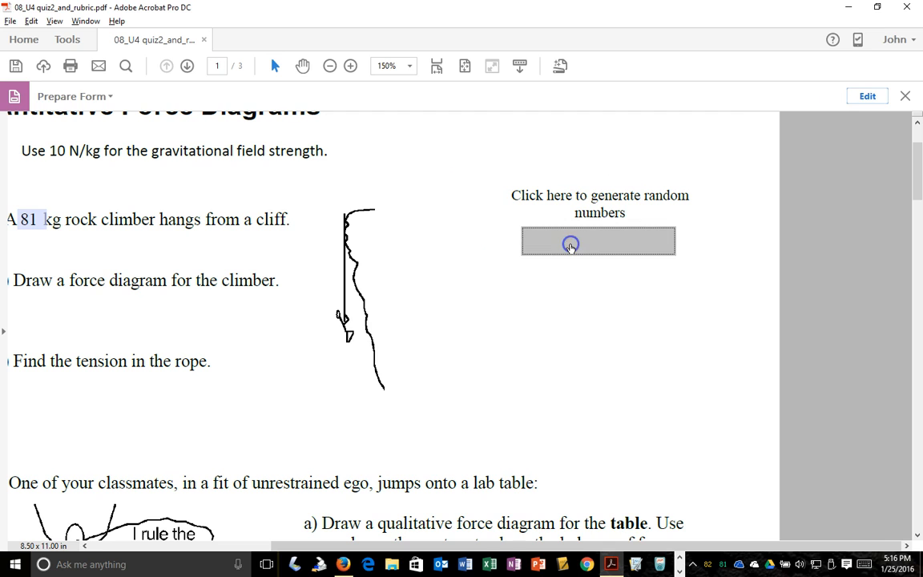
click(597, 241)
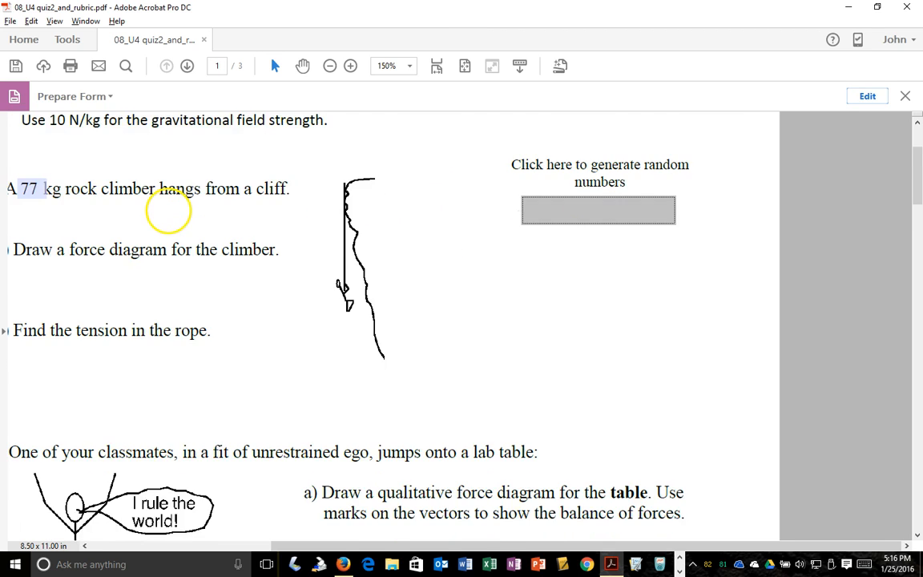
Page down to the answer key showing the matching results 770, 1999 and 69.9.
scroll(down, 3)
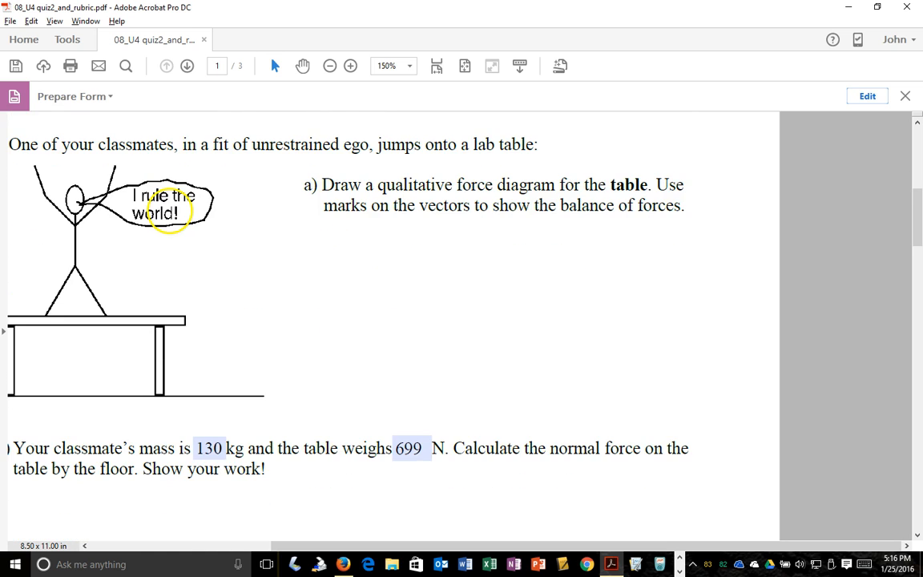
scroll(down, 3)
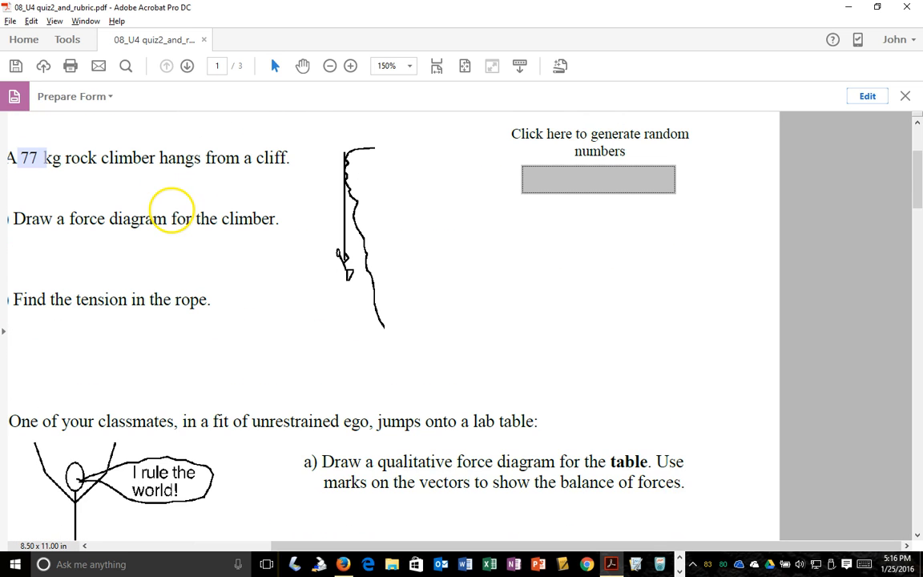
click(330, 65)
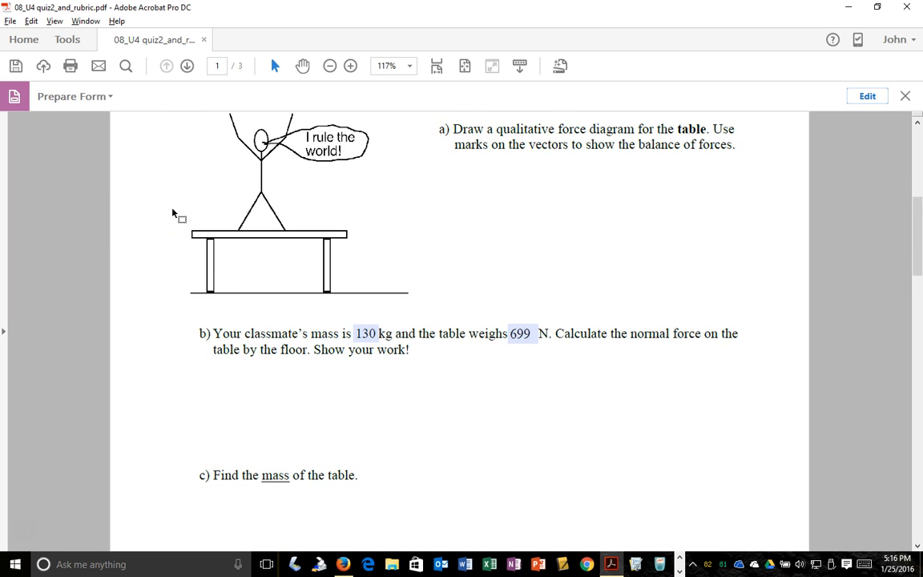
scroll(down, 3)
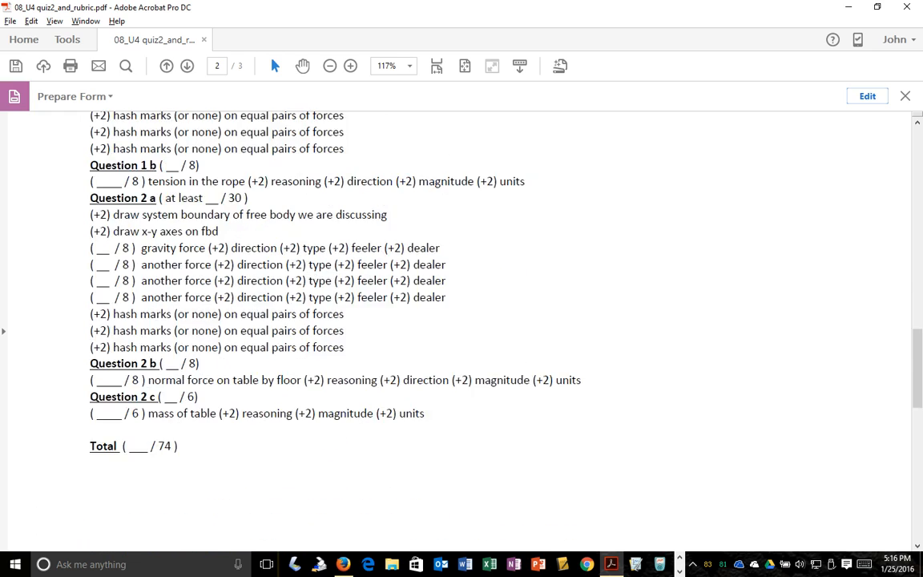
click(186, 66)
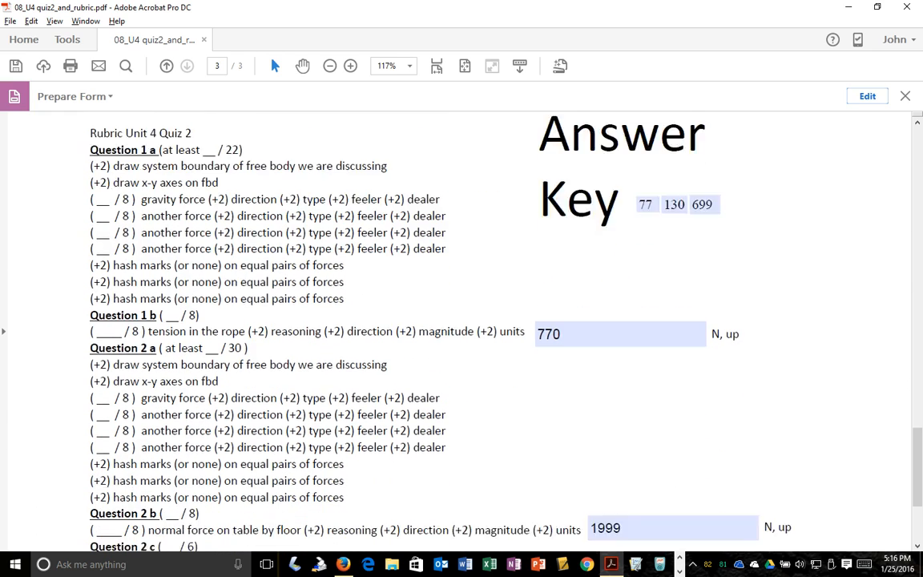
scroll(down, 3)
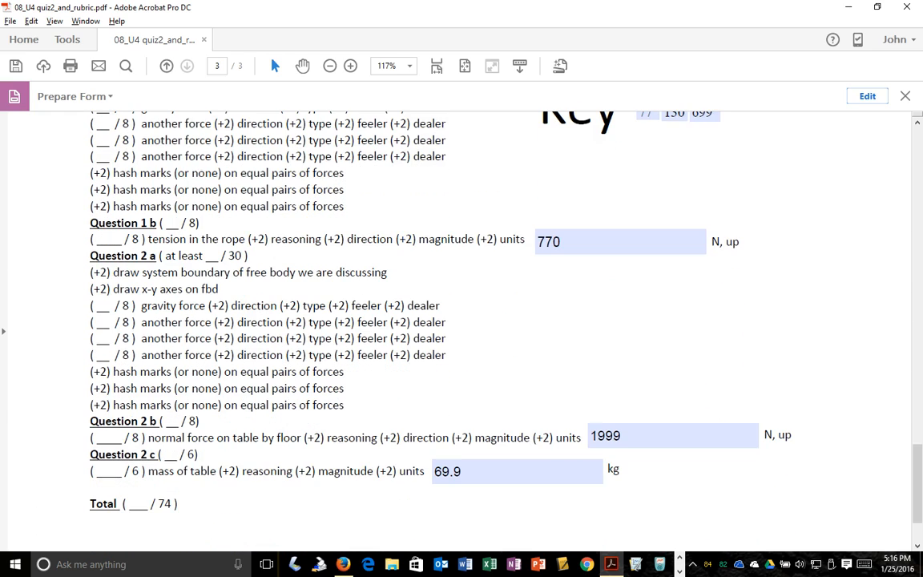
scroll(down, 3)
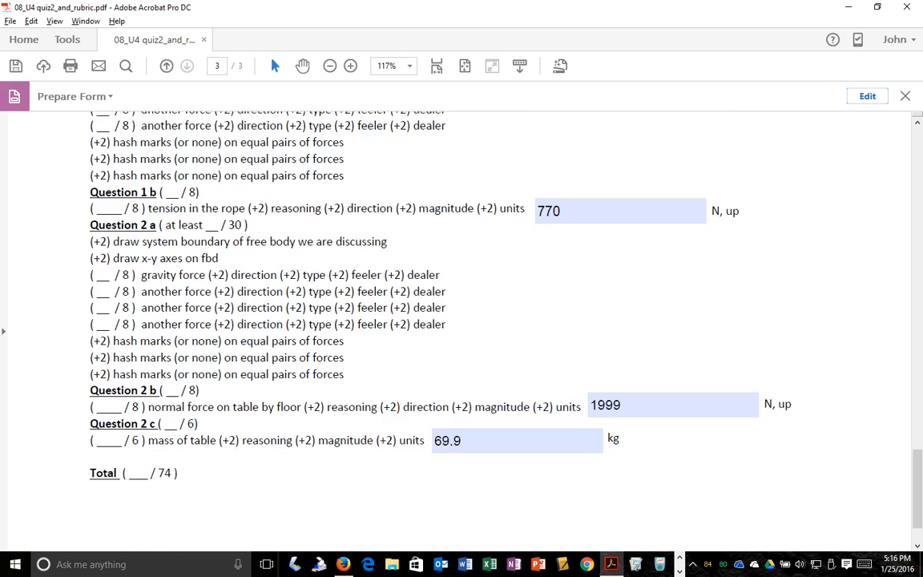
scroll(down, 3)
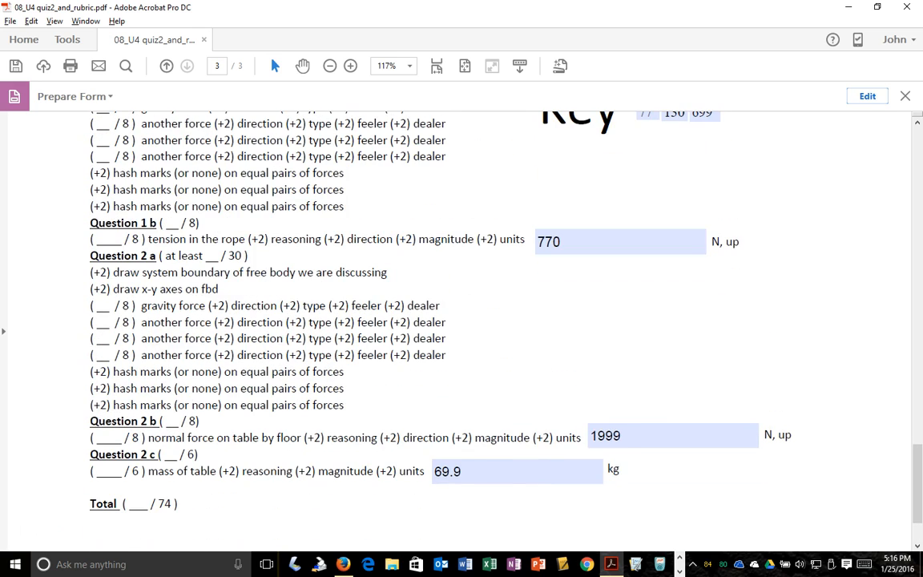